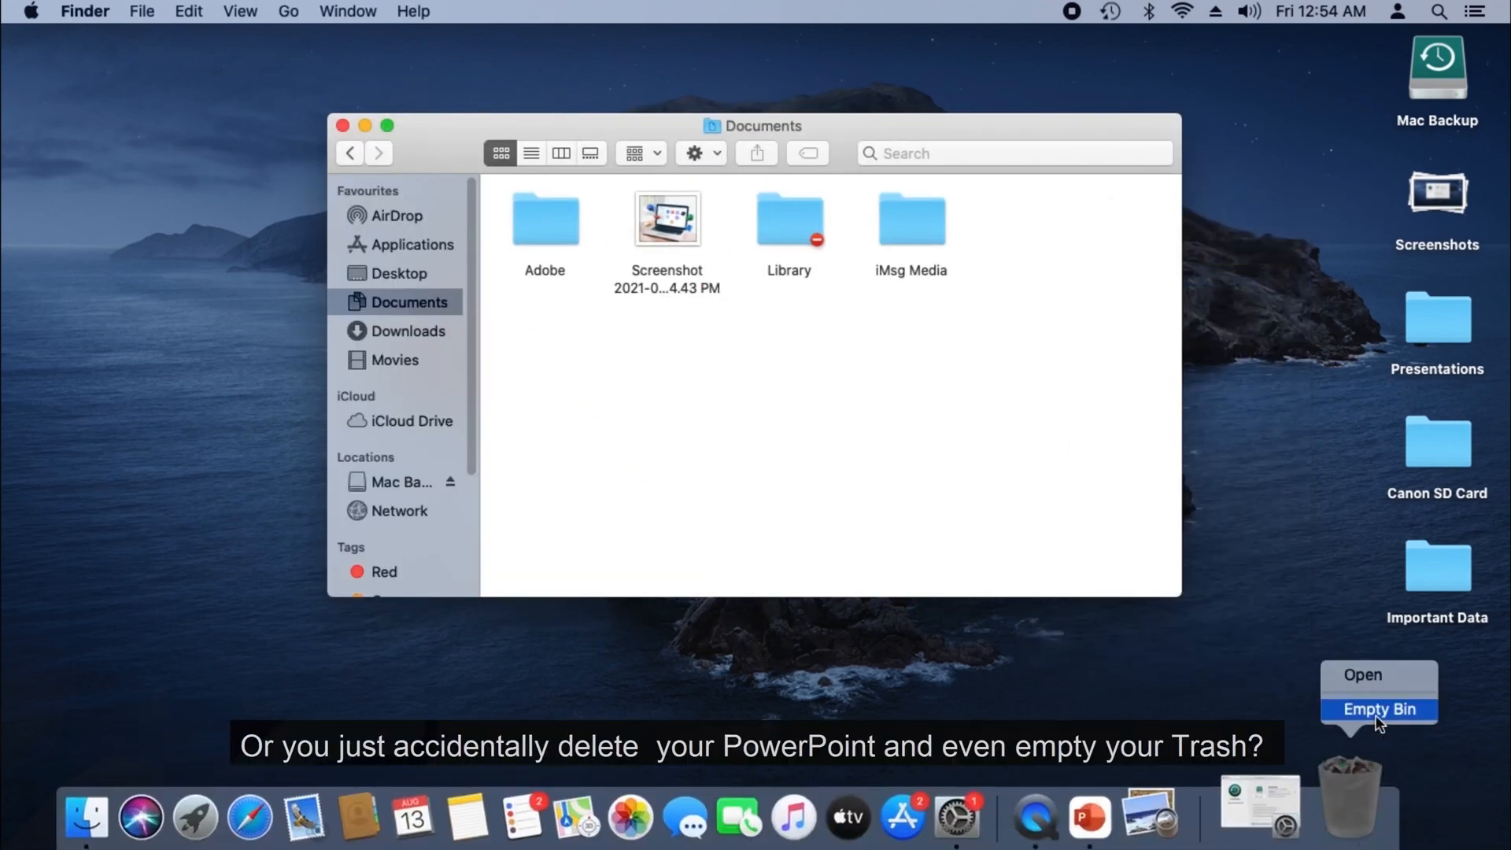
Step: Empty the Trash from the Dock so deleted files are permanently removed
{"action": "left_click", "coordinate": [1364, 673]}
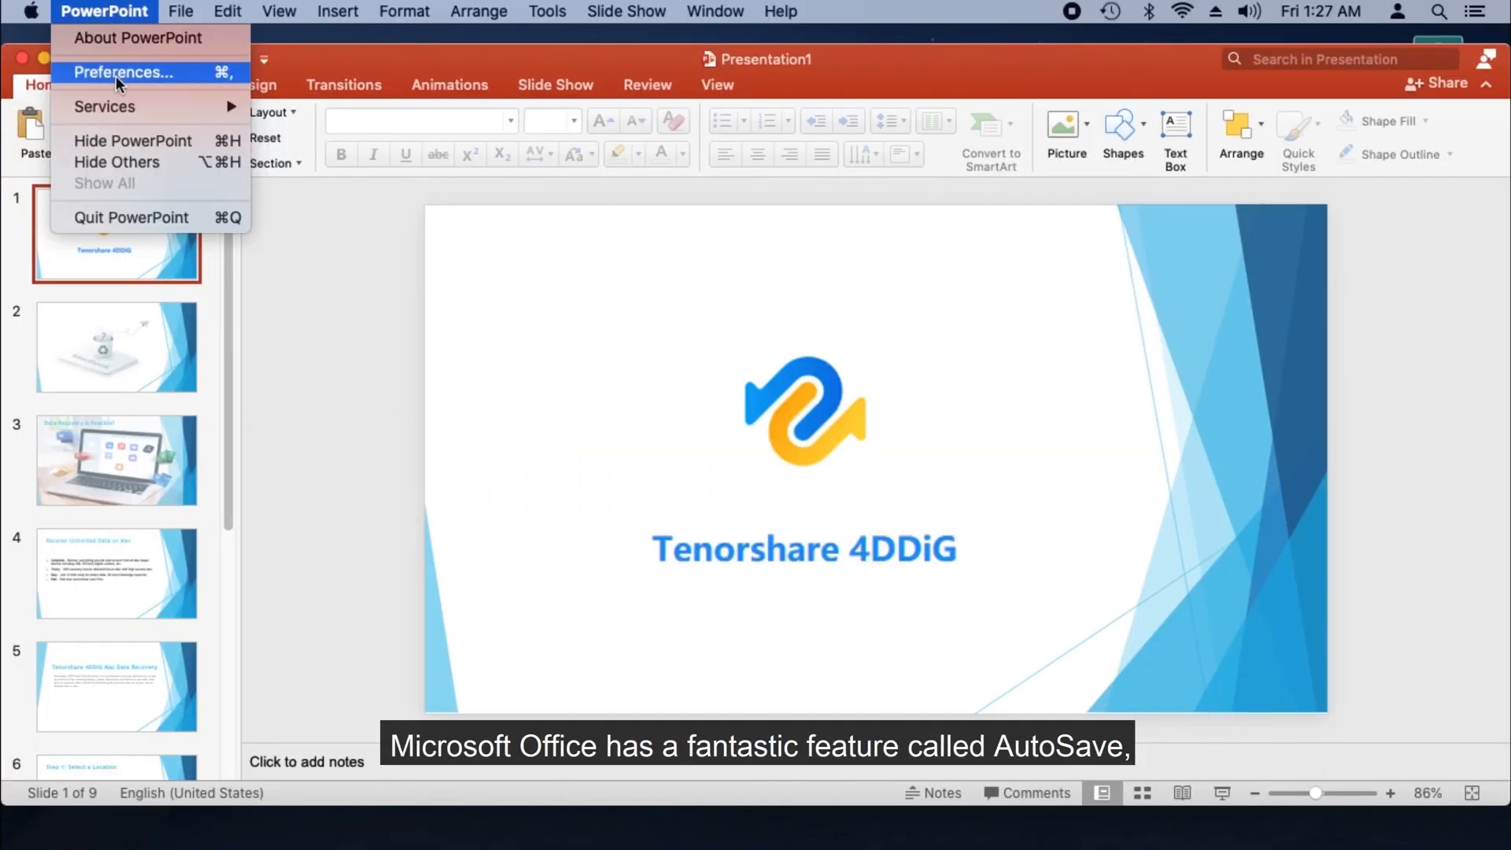
Step: Confirm Save AutoRecover info is on every 10 minutes in PowerPoint Preferences, then close it
{"action": "left_click", "coordinate": [123, 72]}
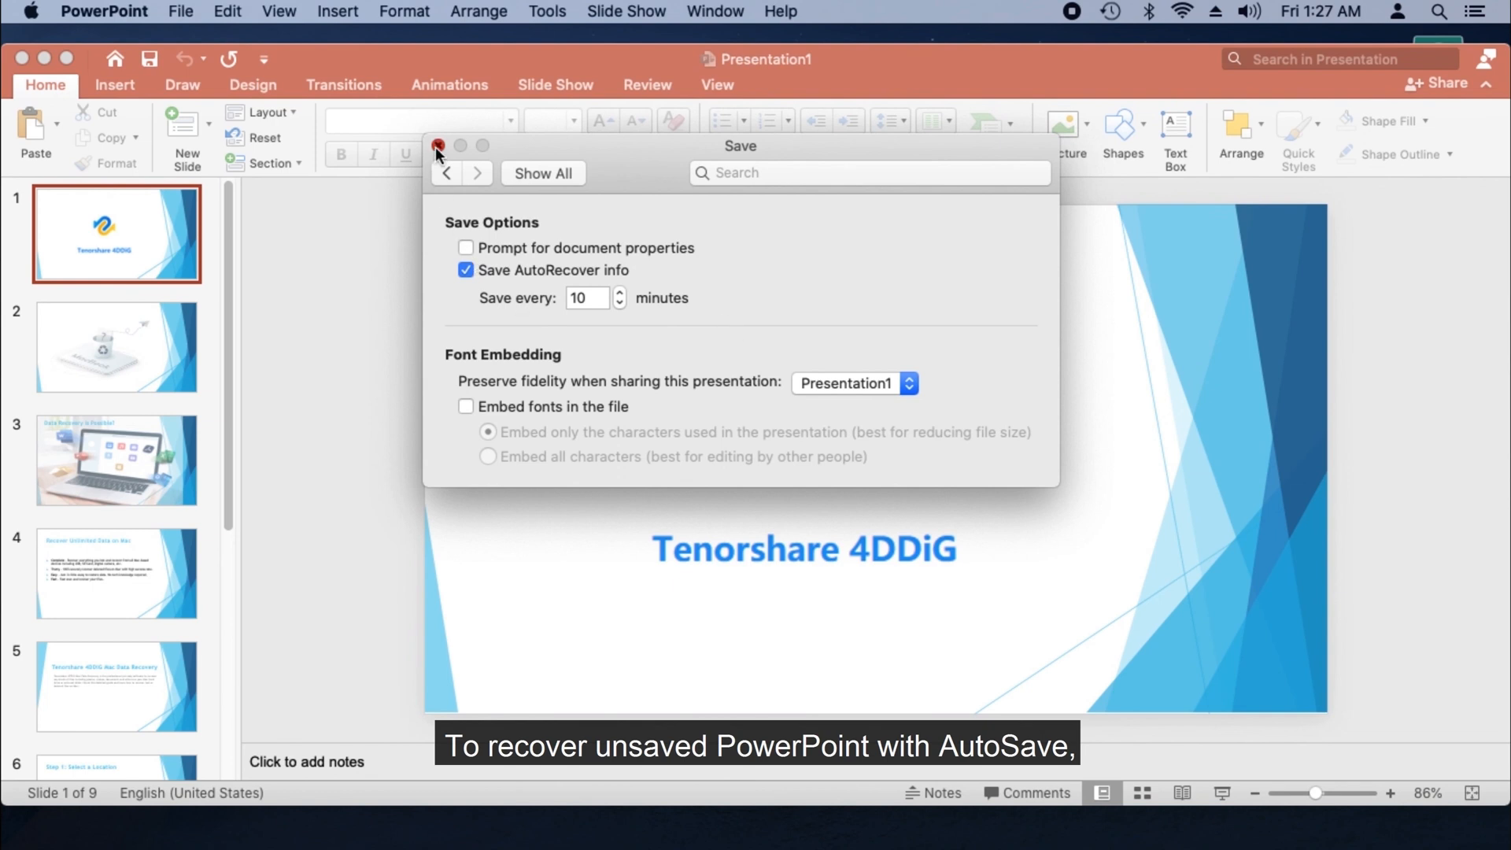
{"action": "left_click", "coordinate": [438, 144]}
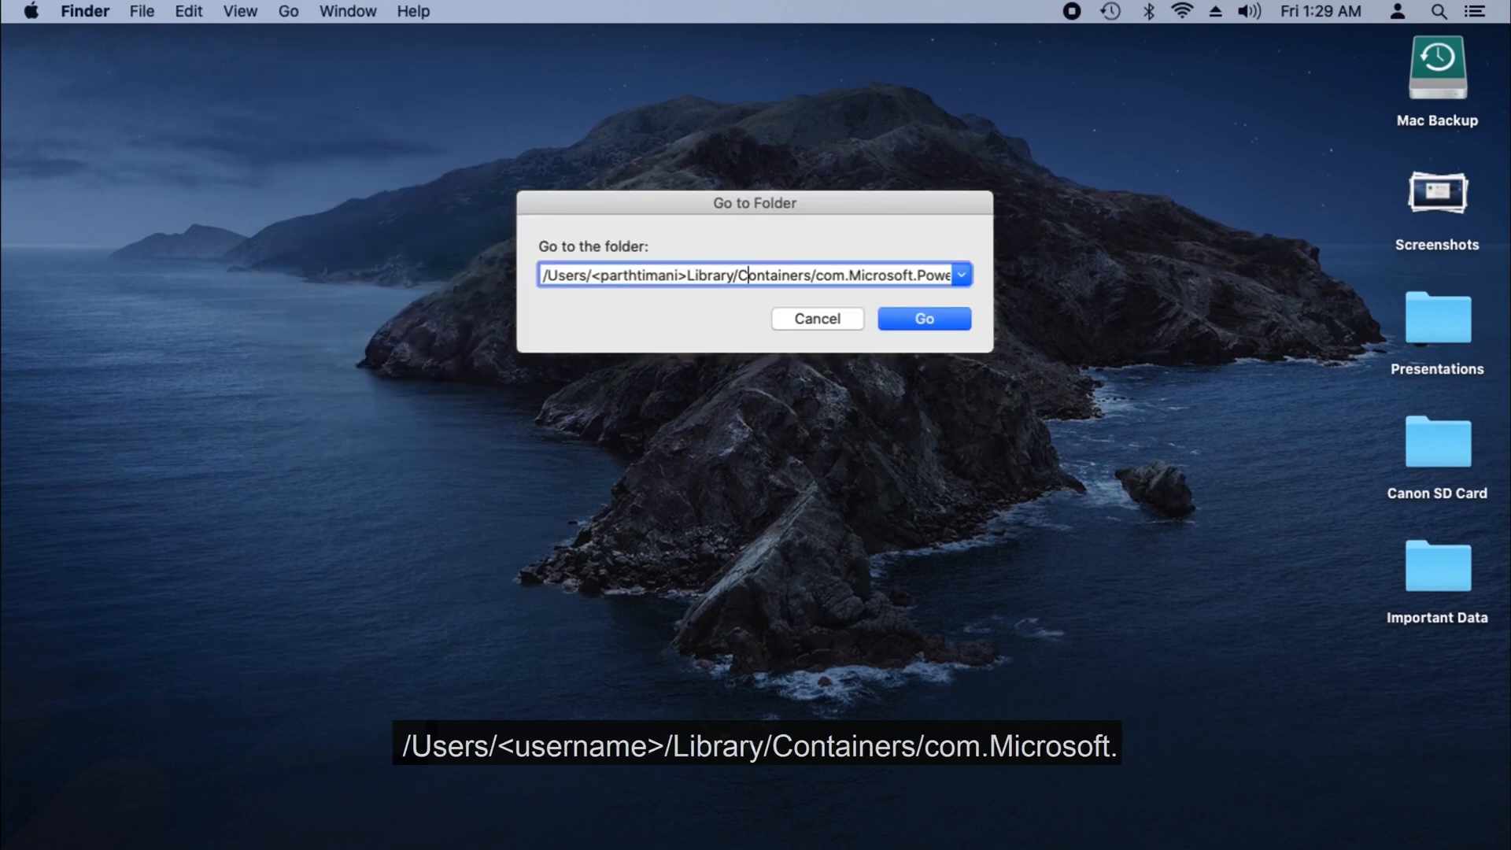
Step: Go to the Data/Library/Preferences/AutoRecovery folder and copy an AutoSave file to the Desktop
{"action": "type", "text": "Data/Library/Preferences/AutoRecovery"}
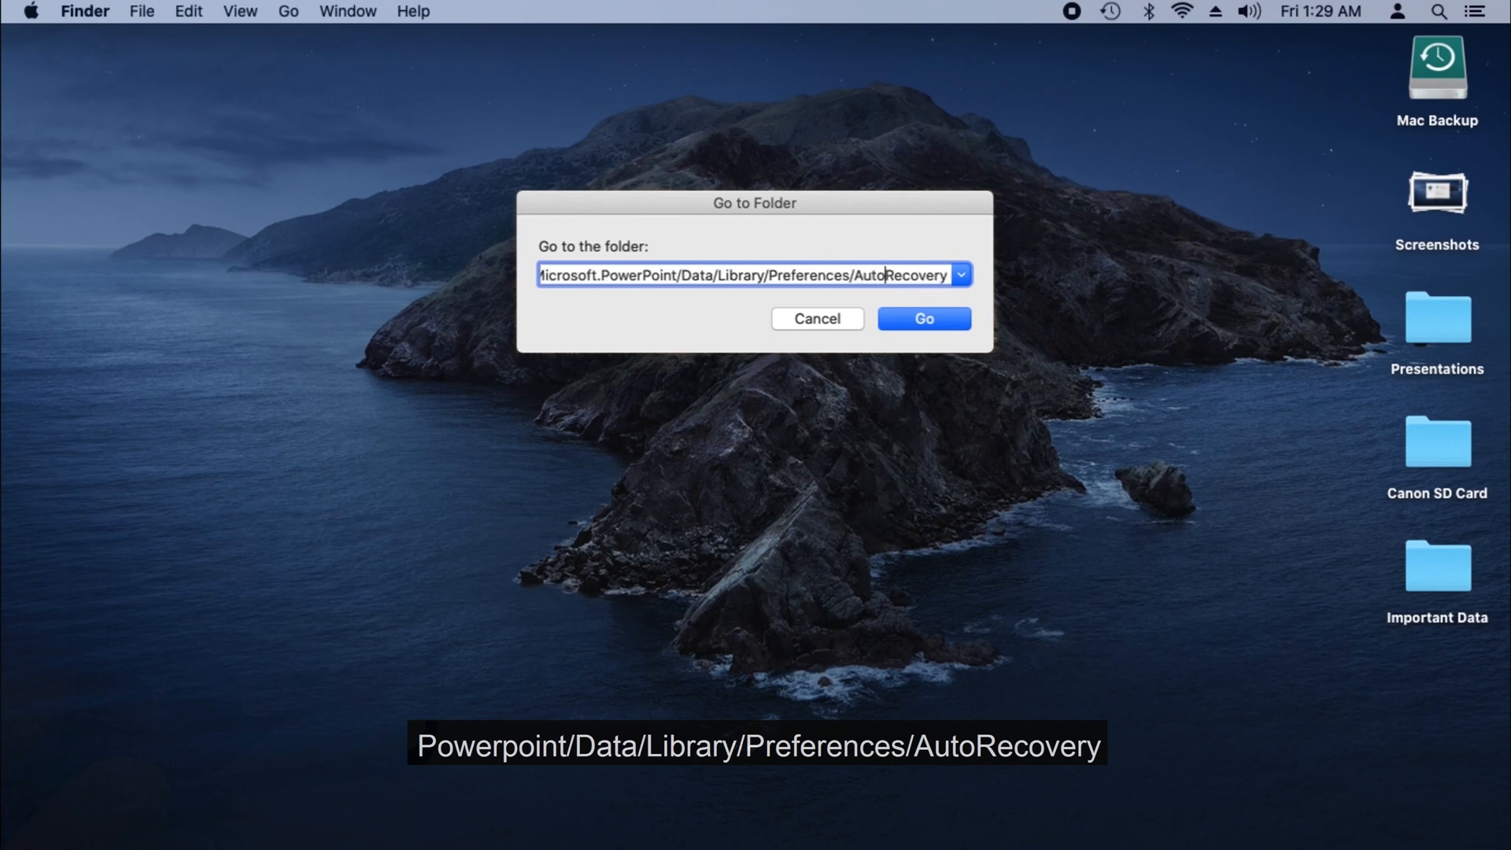
{"action": "left_click", "coordinate": [923, 320]}
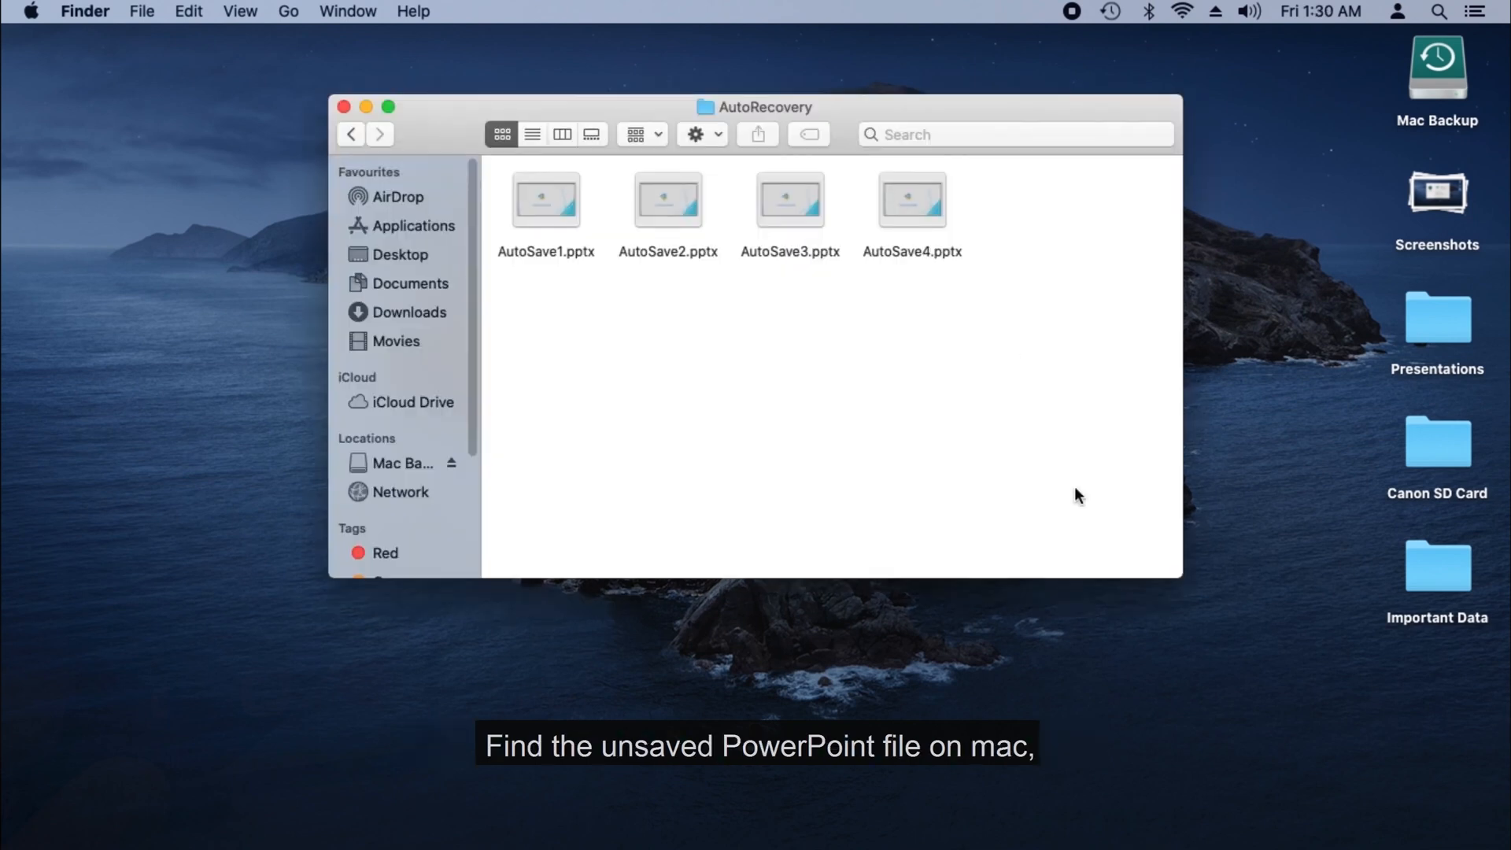
{"action": "right_click", "coordinate": [911, 200]}
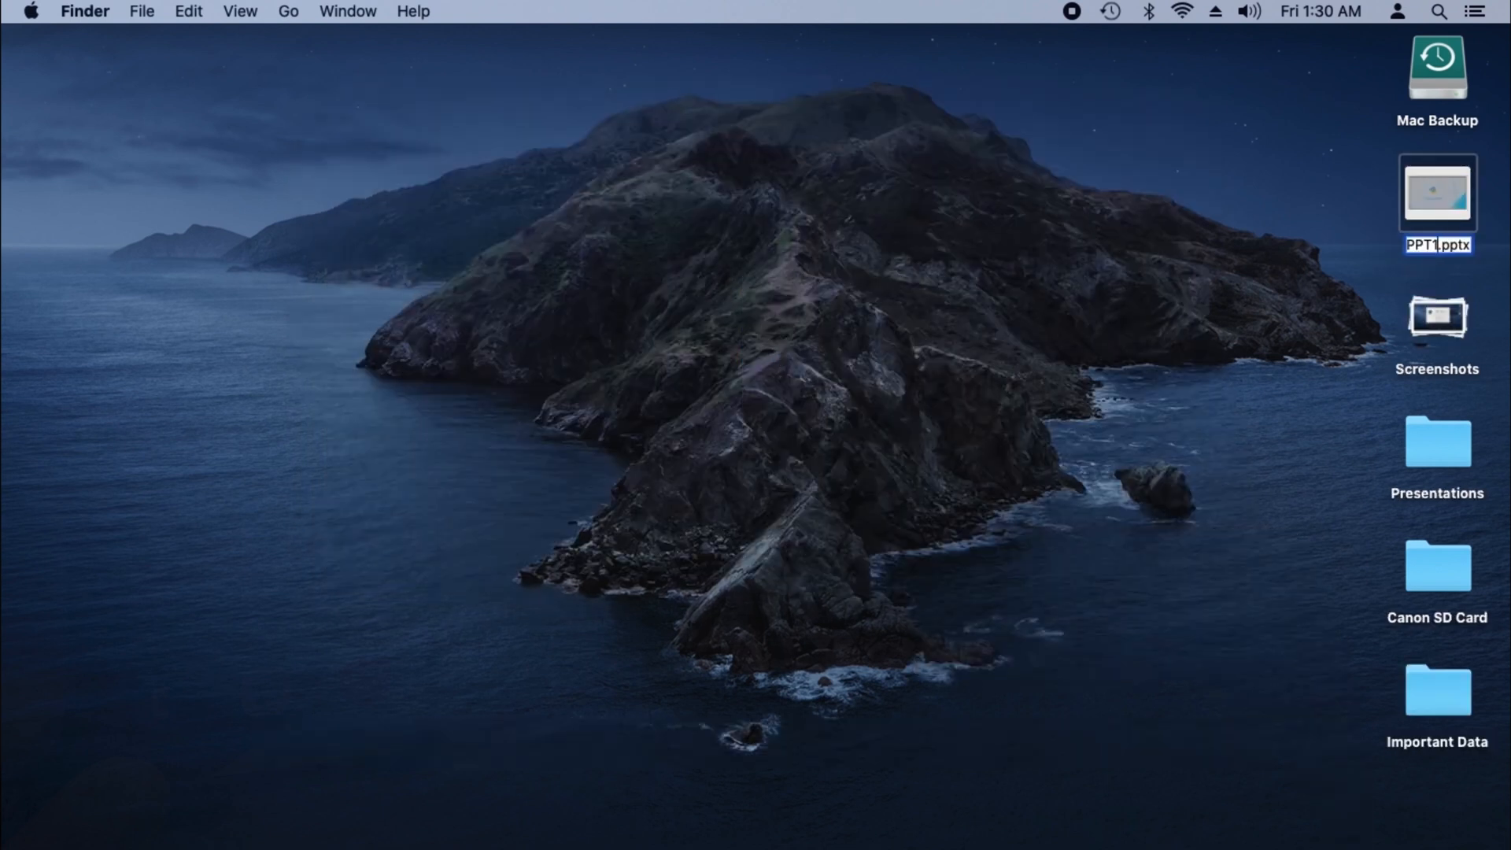
Step: Save the recovered PPT1 deck to the Desktop as a .pptx via Save As
{"action": "left_click", "coordinate": [180, 11]}
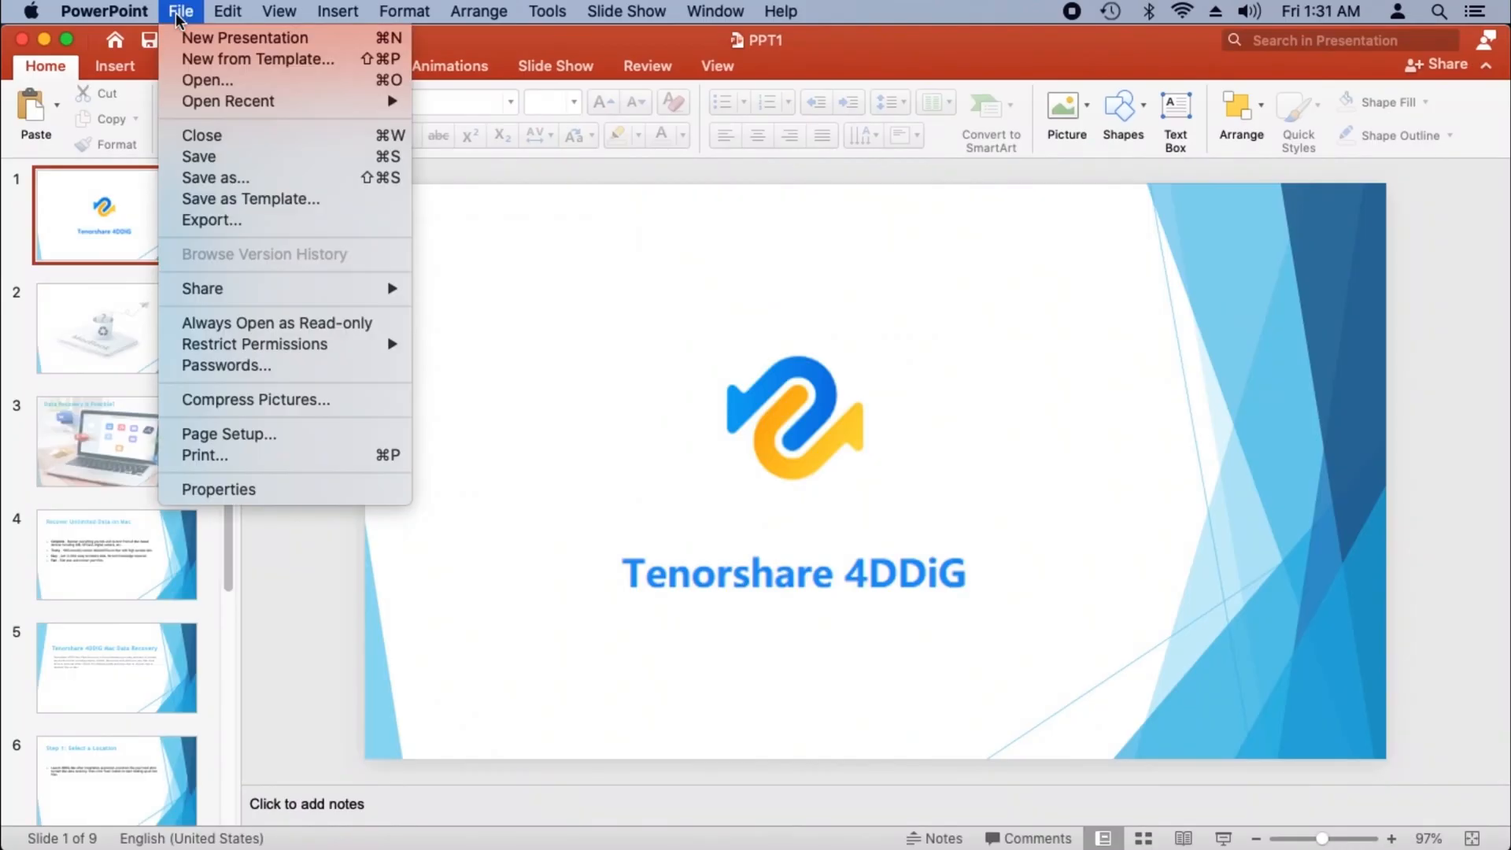
{"action": "left_click", "coordinate": [216, 177]}
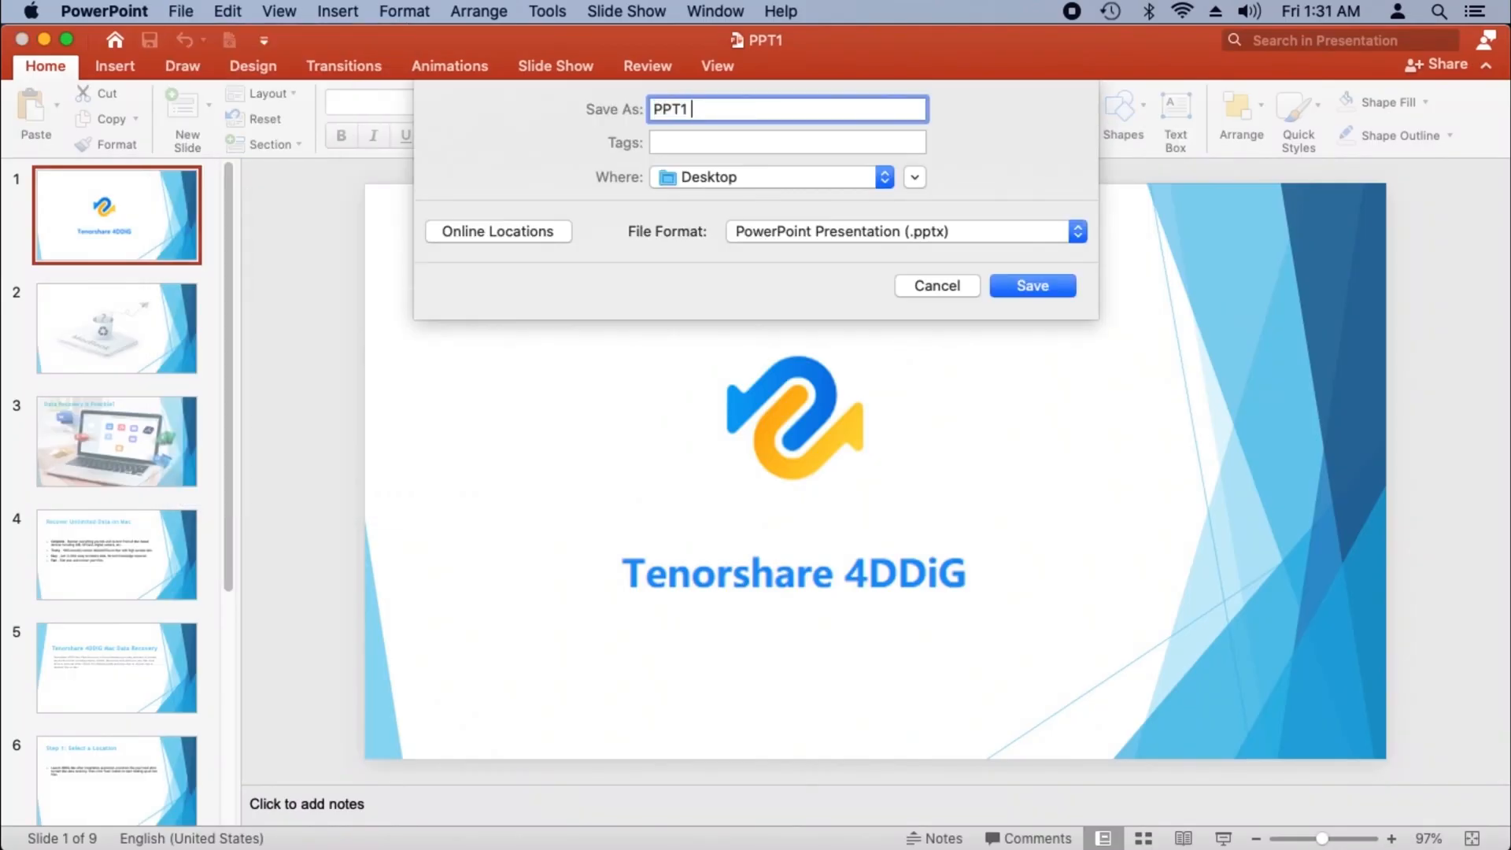
{"action": "left_click", "coordinate": [1031, 285]}
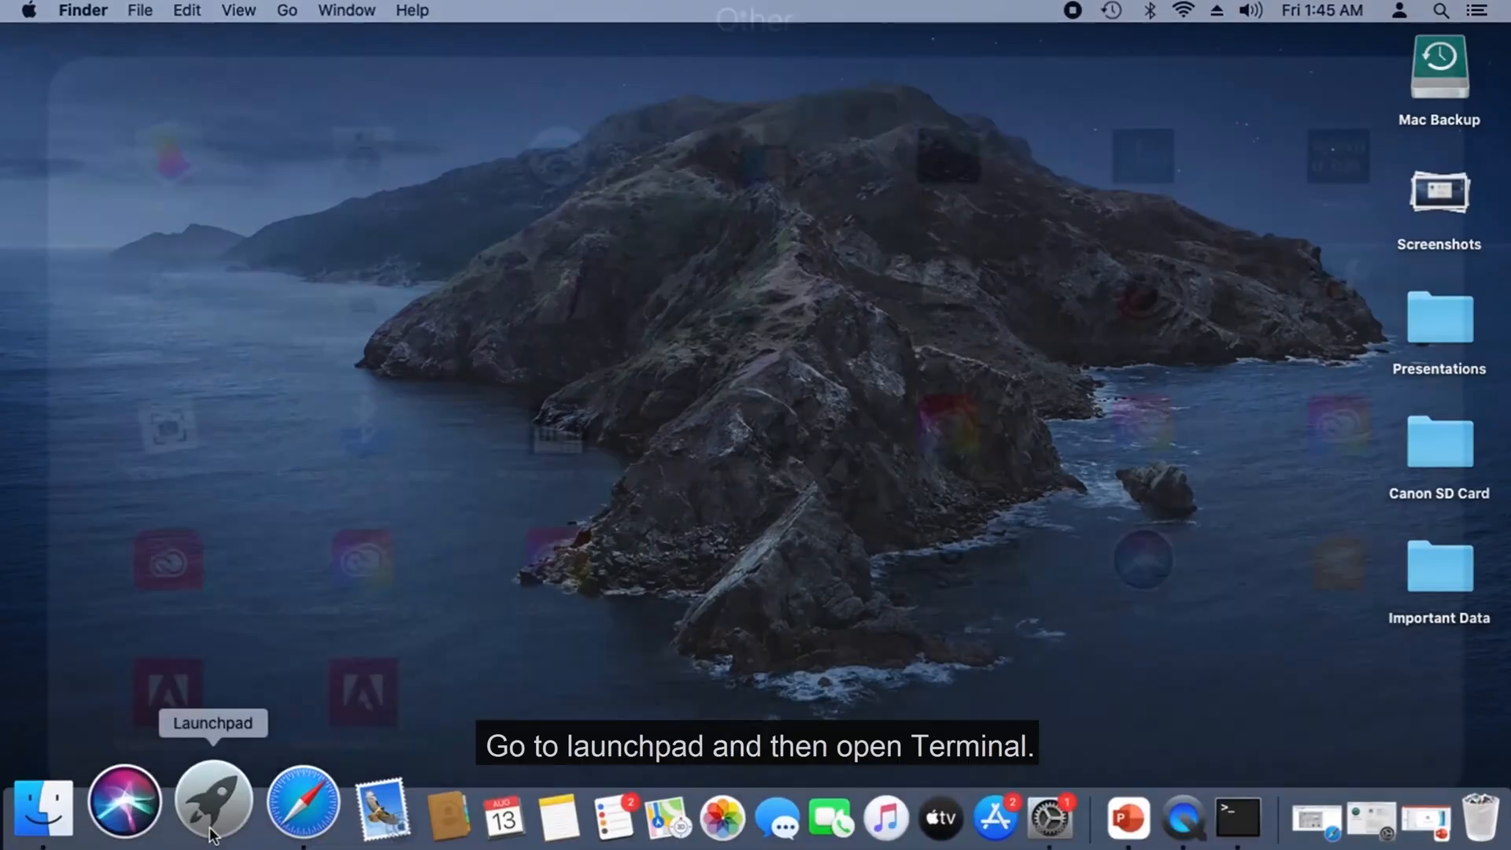
Step: Launch Terminal and run 'open $TMPDIR' to show the system temporary folder in Finder
{"action": "left_click", "coordinate": [1238, 818]}
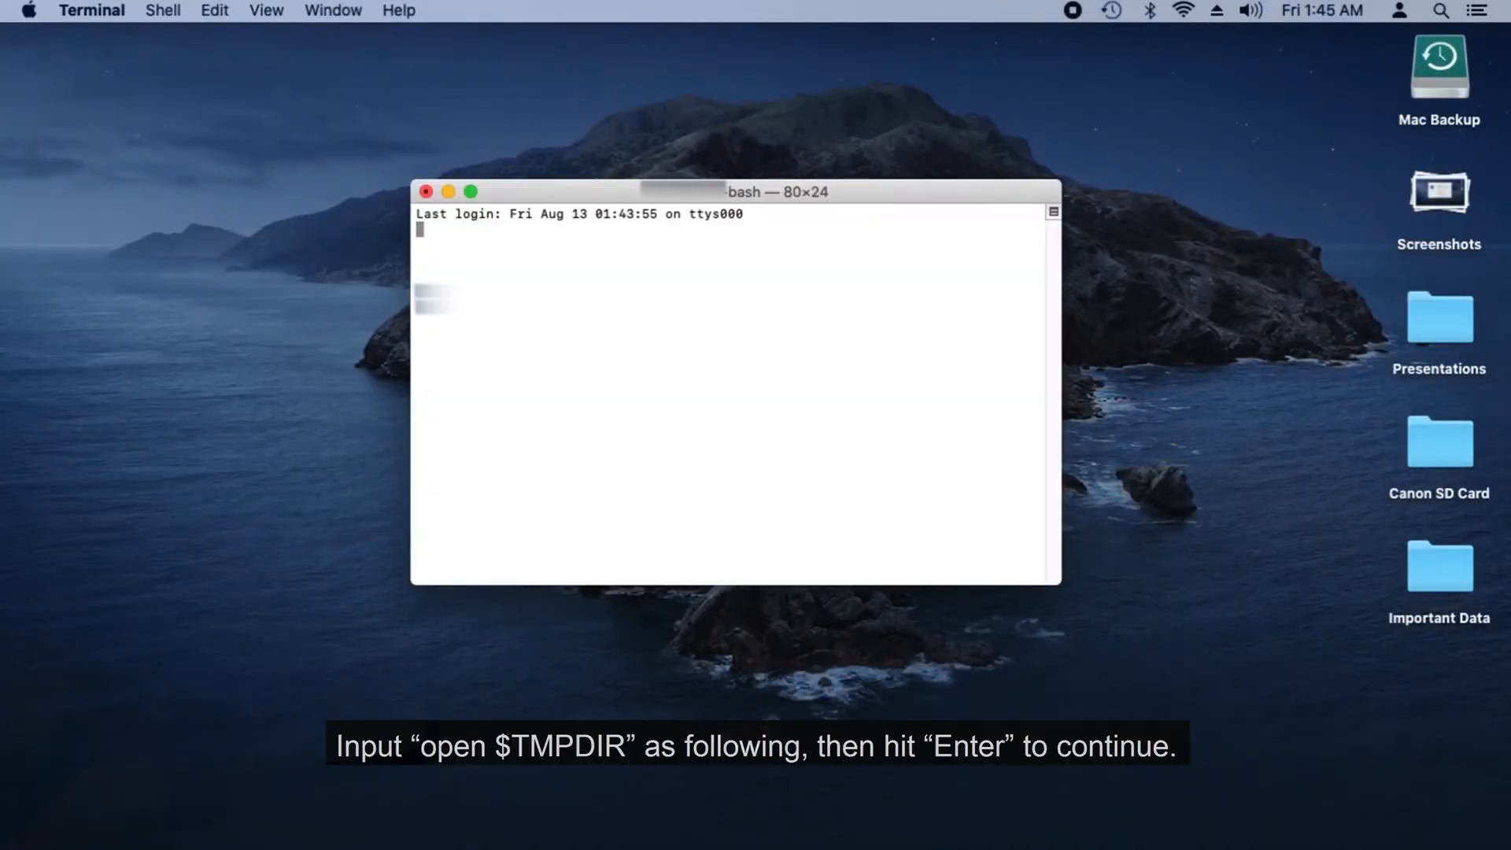
{"action": "type", "text": "open $T"}
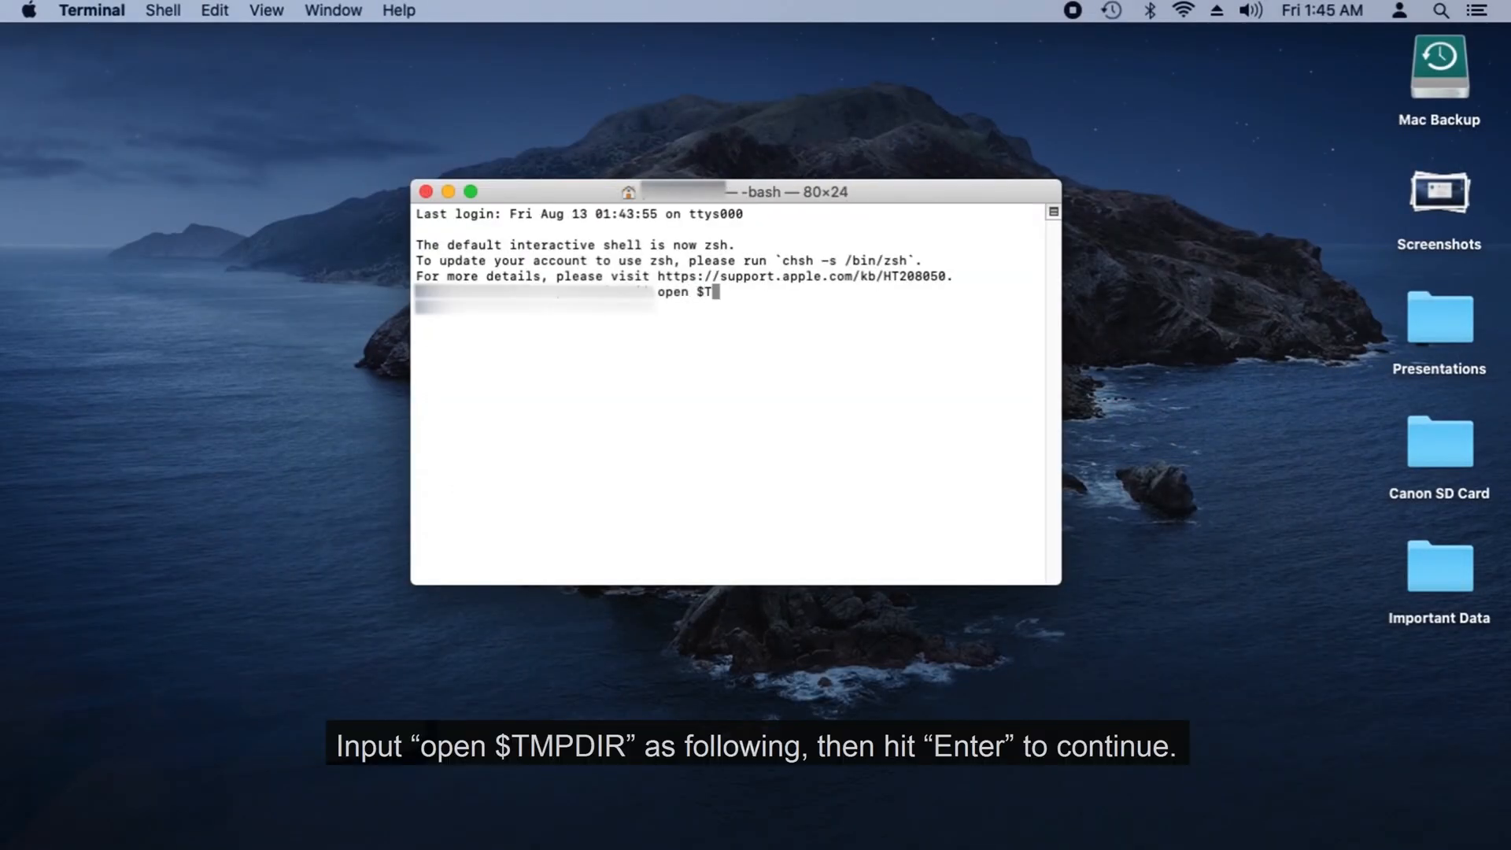
{"action": "key", "text": "Return"}
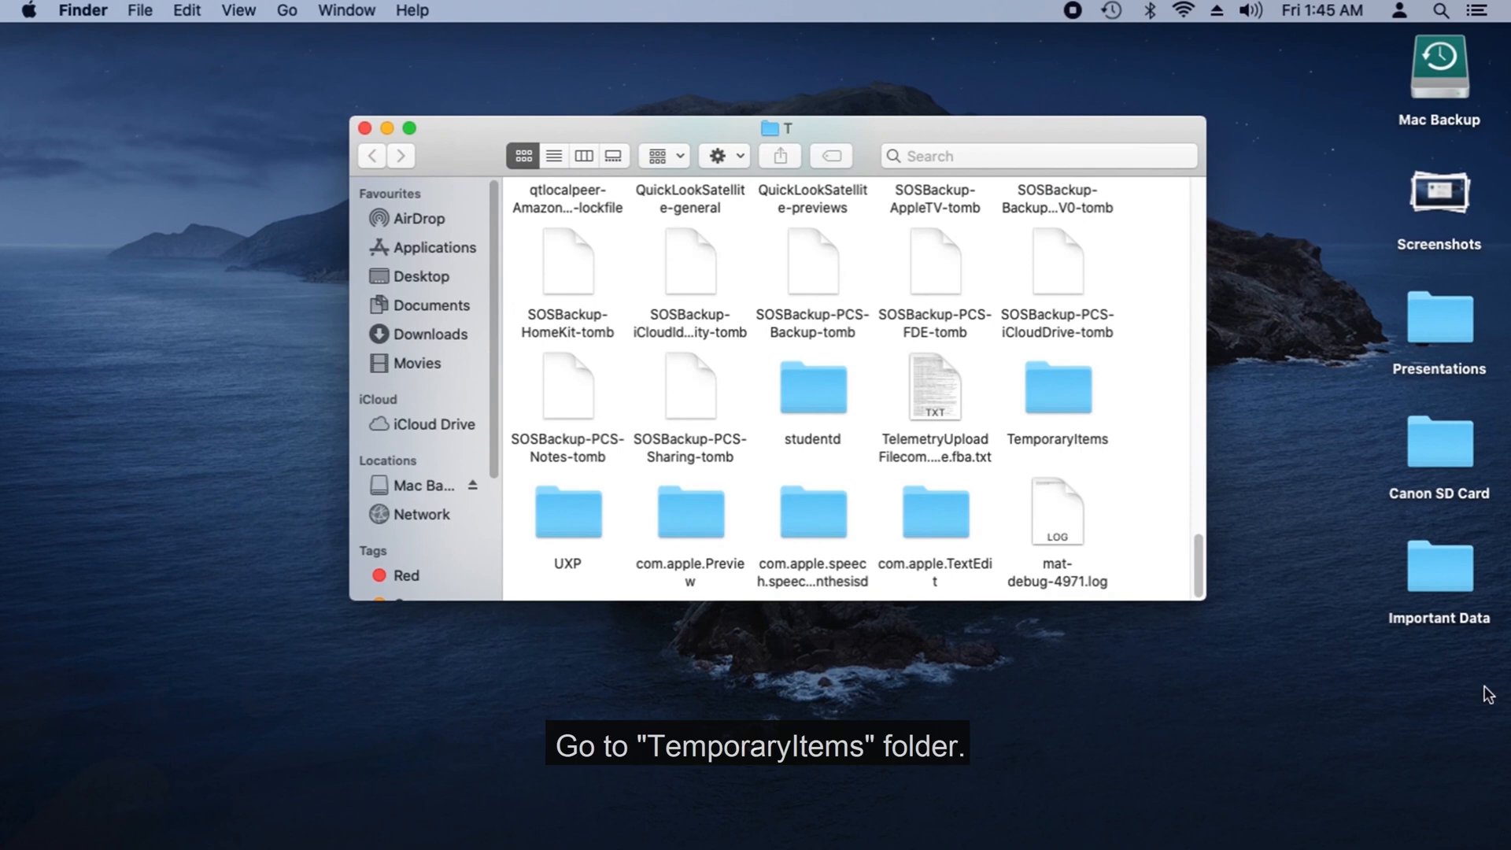
Step: Open TemporaryItems, open the recovered ~Power Point3.pptx from the Desktop and launch PowerPoint
{"action": "double_click", "coordinate": [1058, 389]}
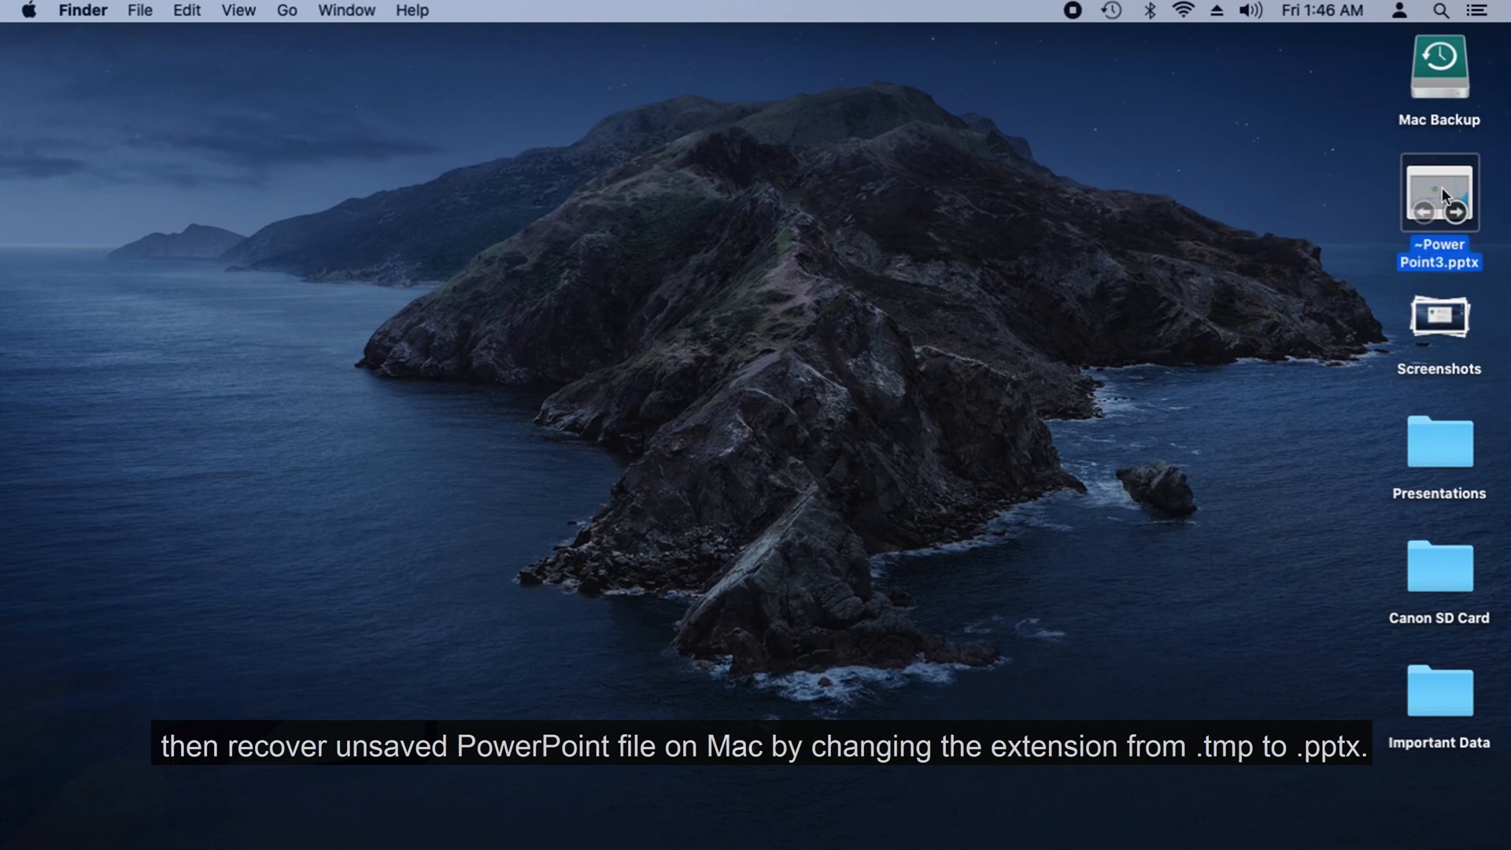
{"action": "double_click", "coordinate": [1437, 192]}
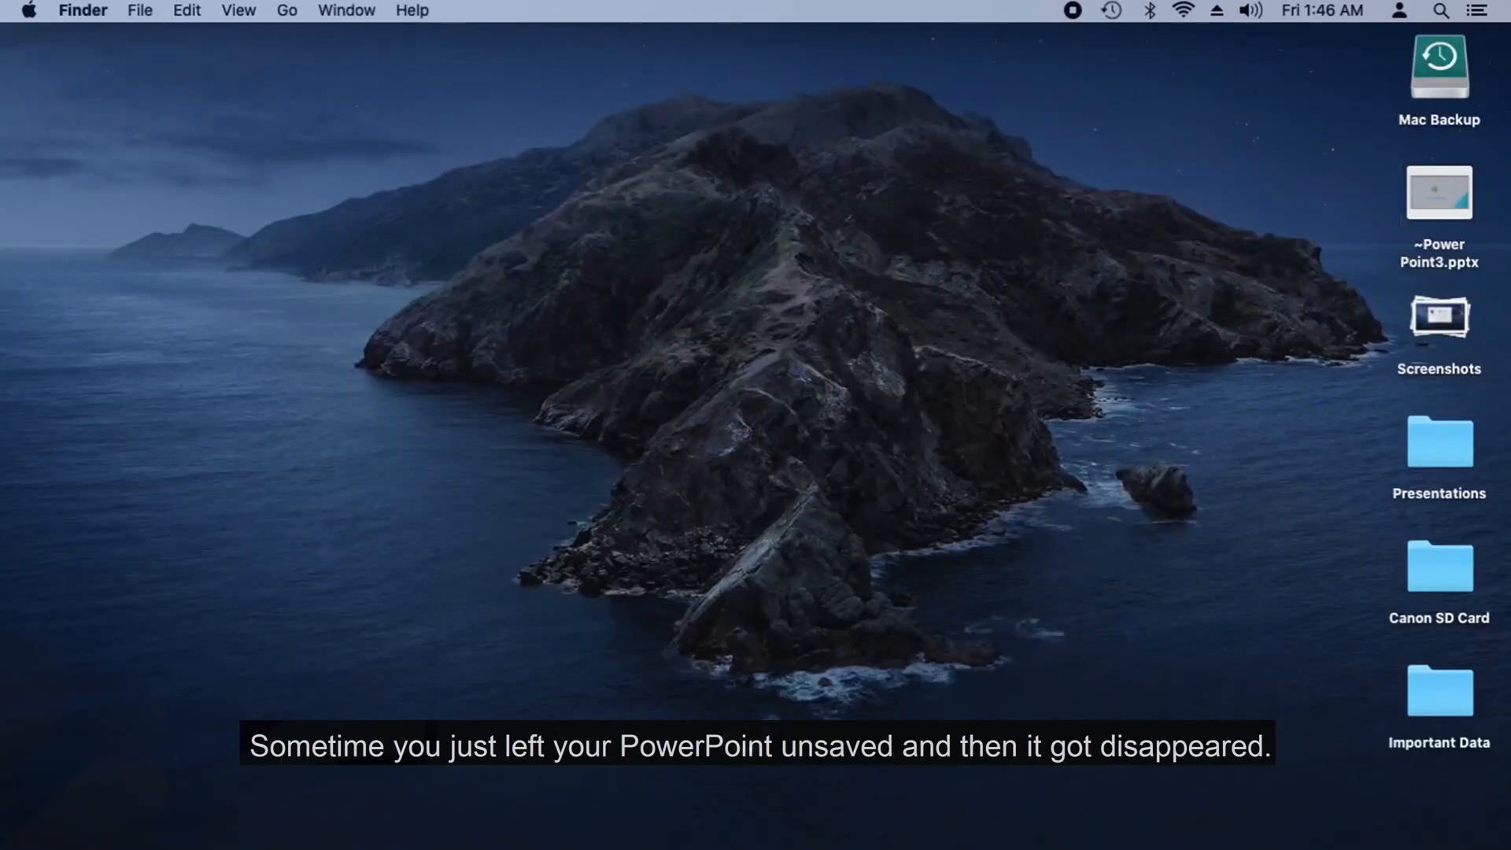
{"action": "left_click", "coordinate": [1079, 798]}
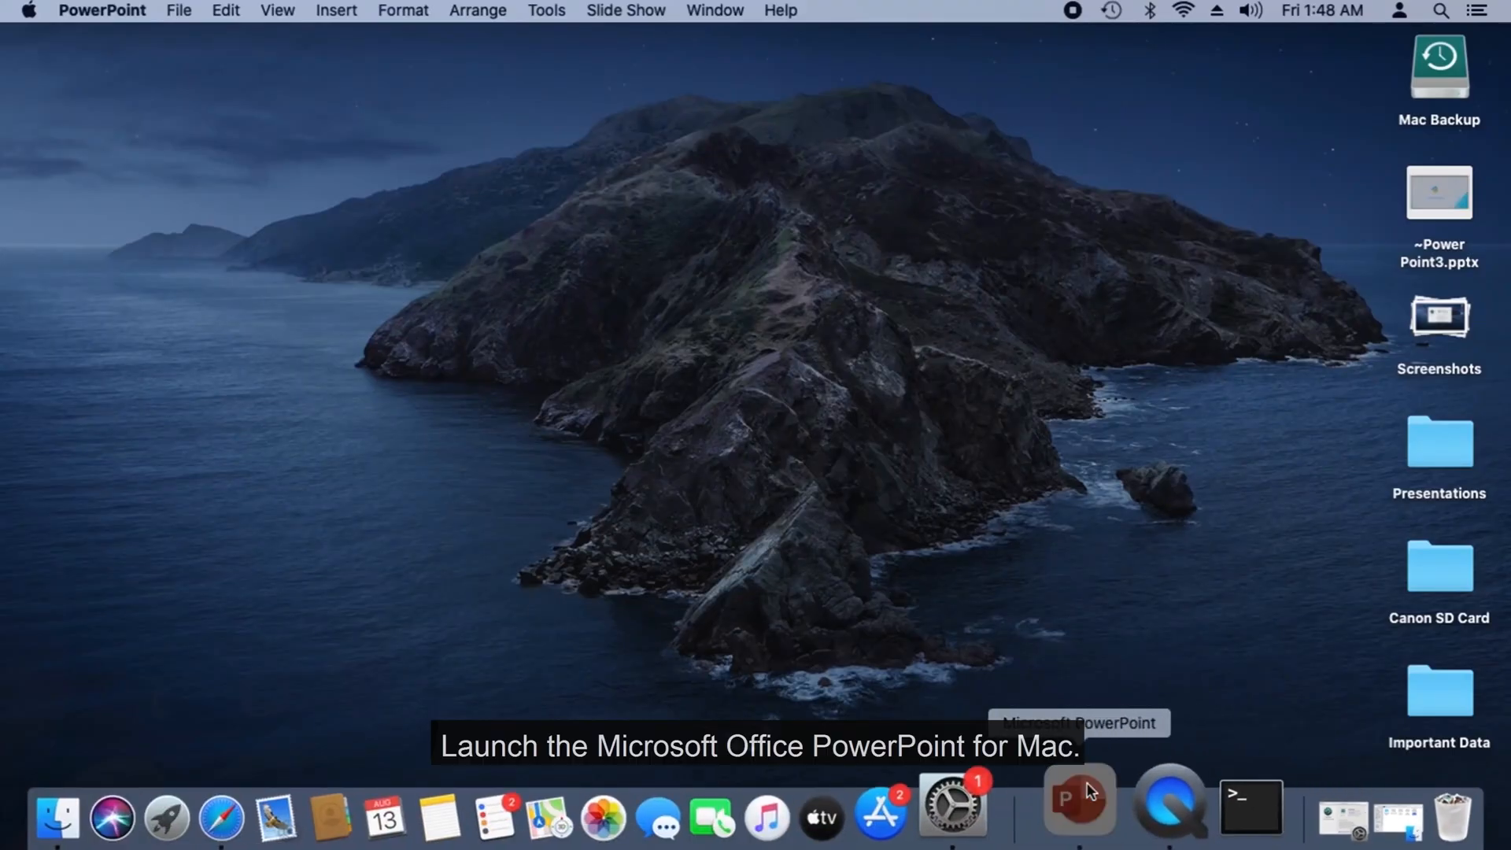
Step: Reopen Presentation1 from Open Recent and save it as a new copy in Downloads
{"action": "left_click", "coordinate": [178, 12]}
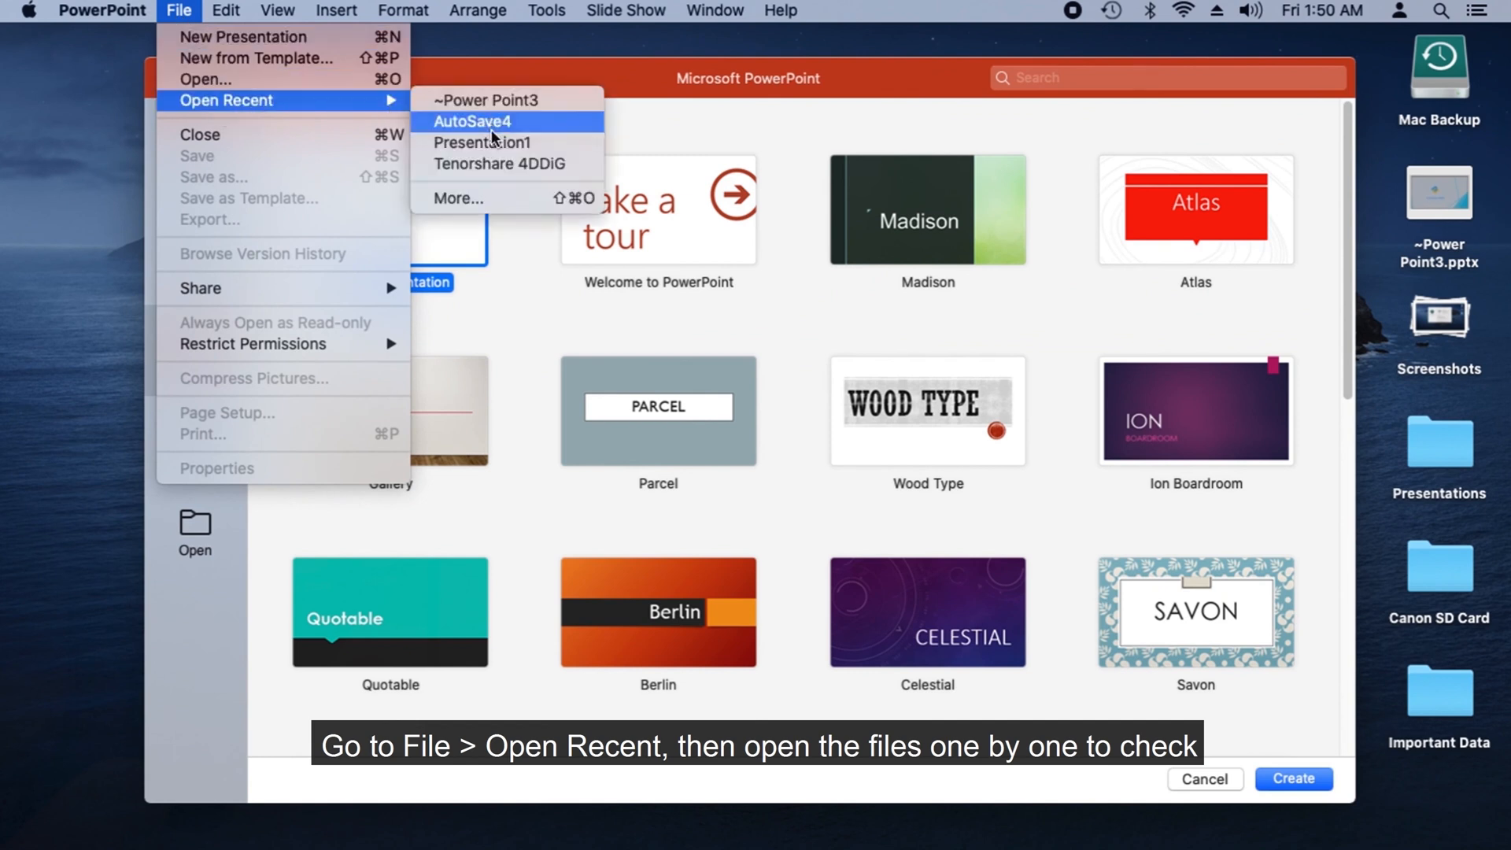
{"action": "mouse_move", "coordinate": [509, 162]}
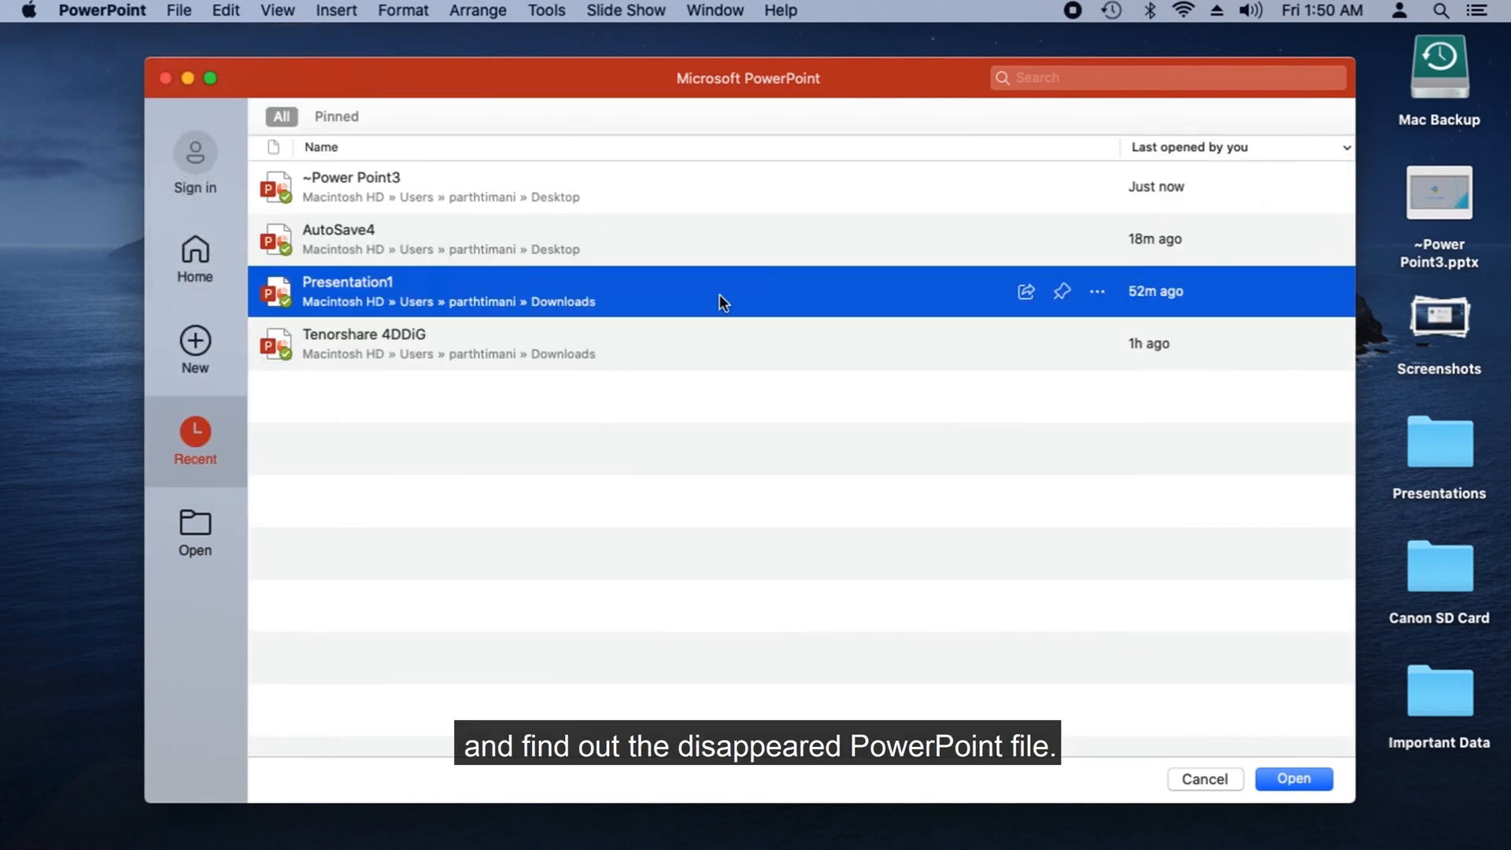
{"action": "left_click", "coordinate": [178, 11]}
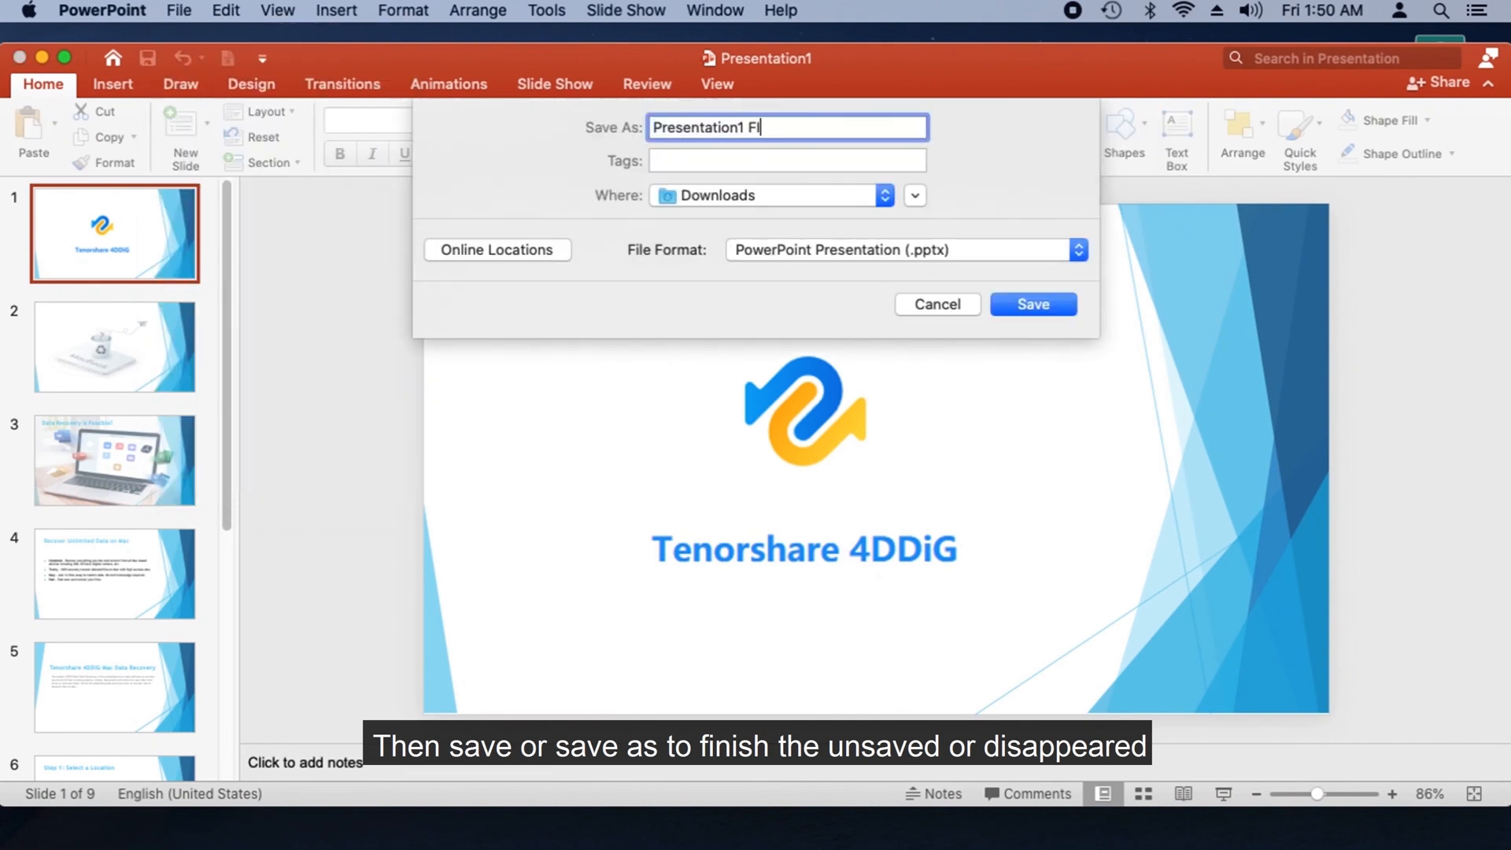
{"action": "left_click", "coordinate": [1033, 304]}
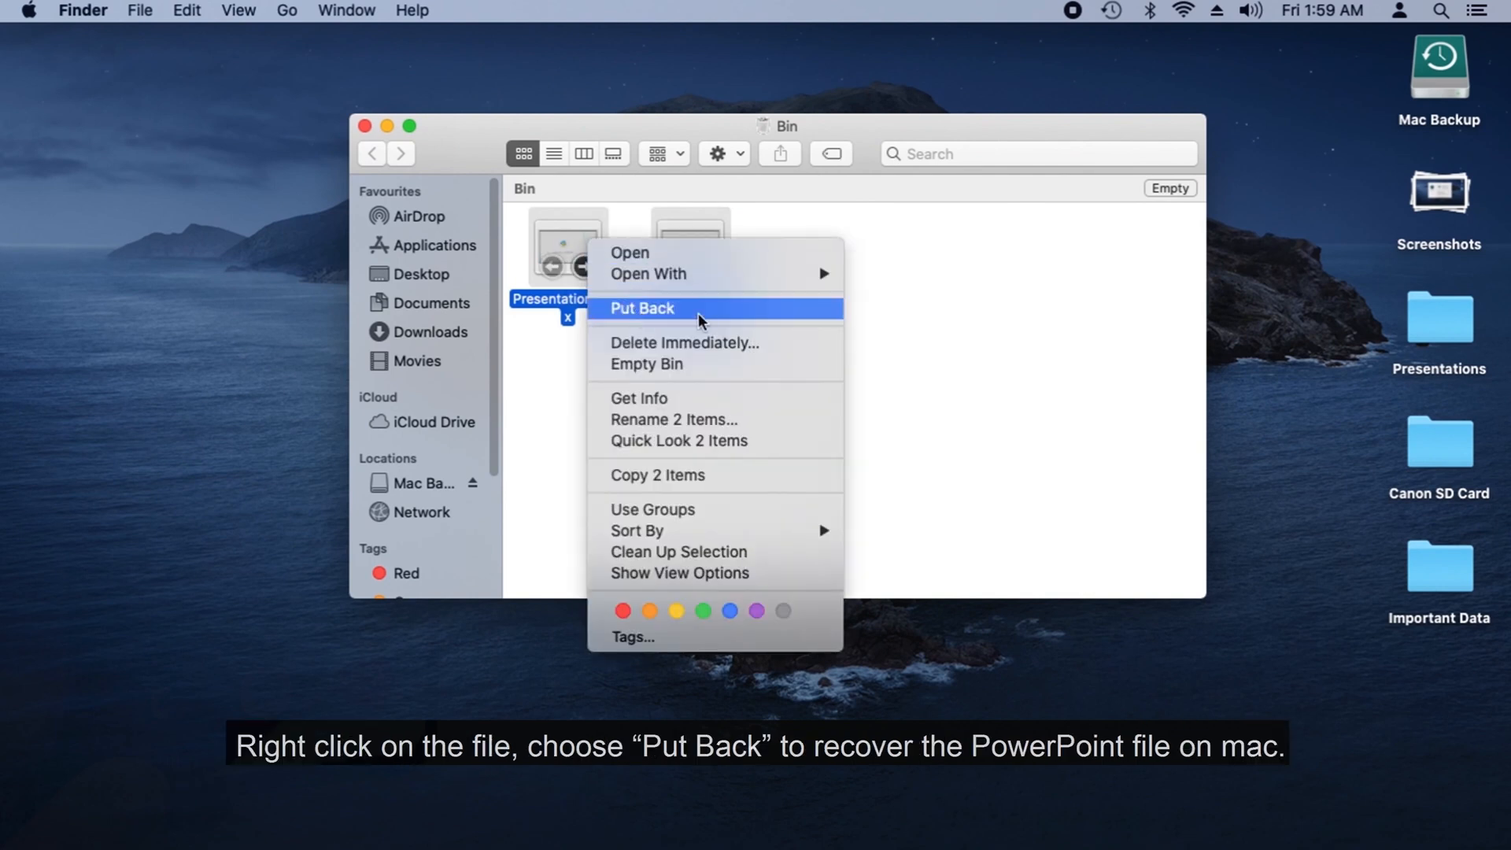
Step: Put back the two trashed presentations from the Bin and close its empty window
{"action": "left_click", "coordinate": [642, 308]}
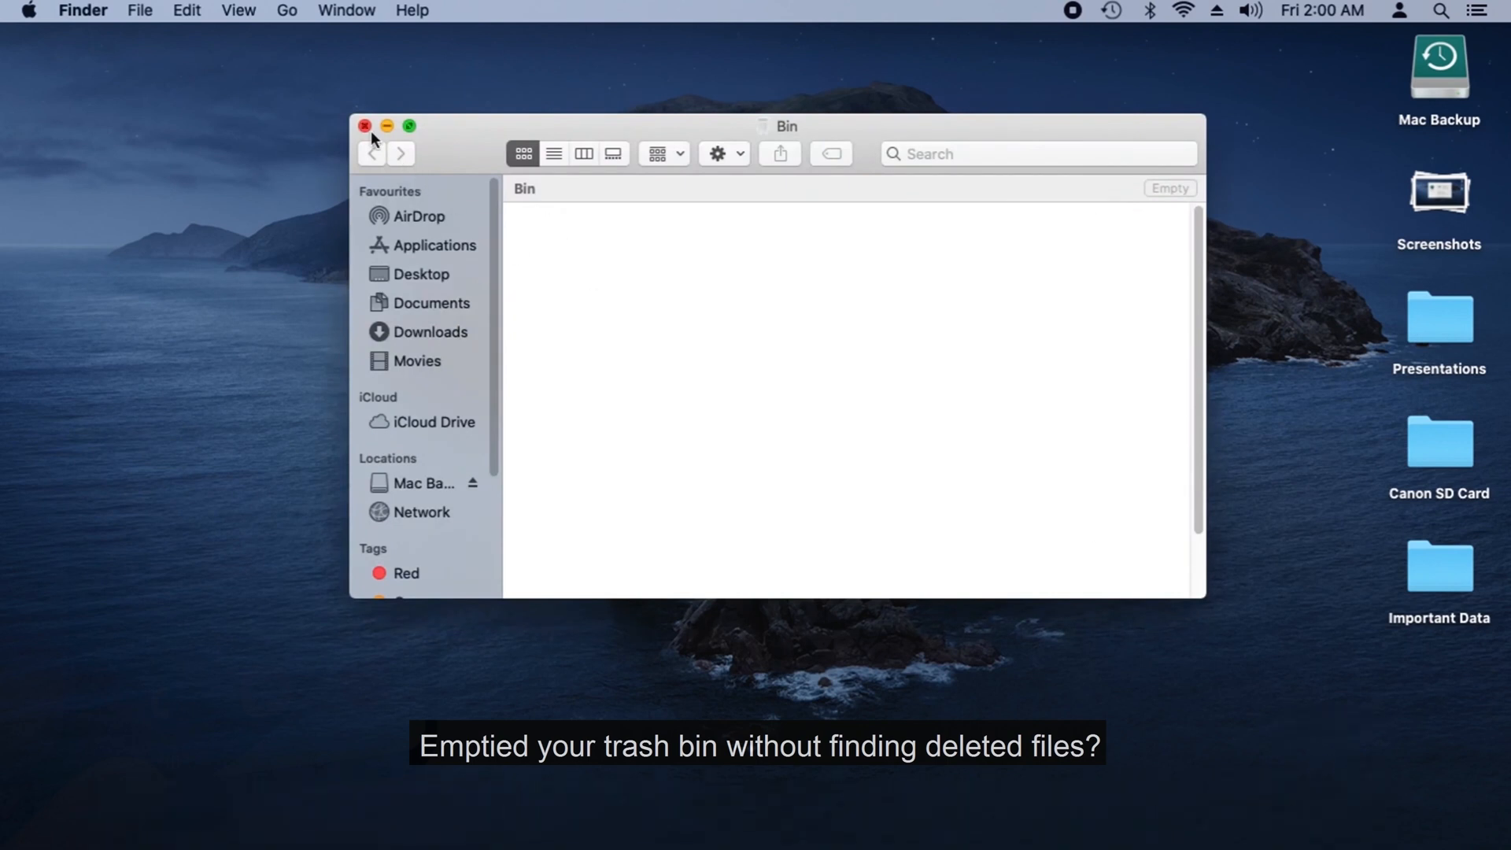
{"action": "left_click", "coordinate": [364, 125]}
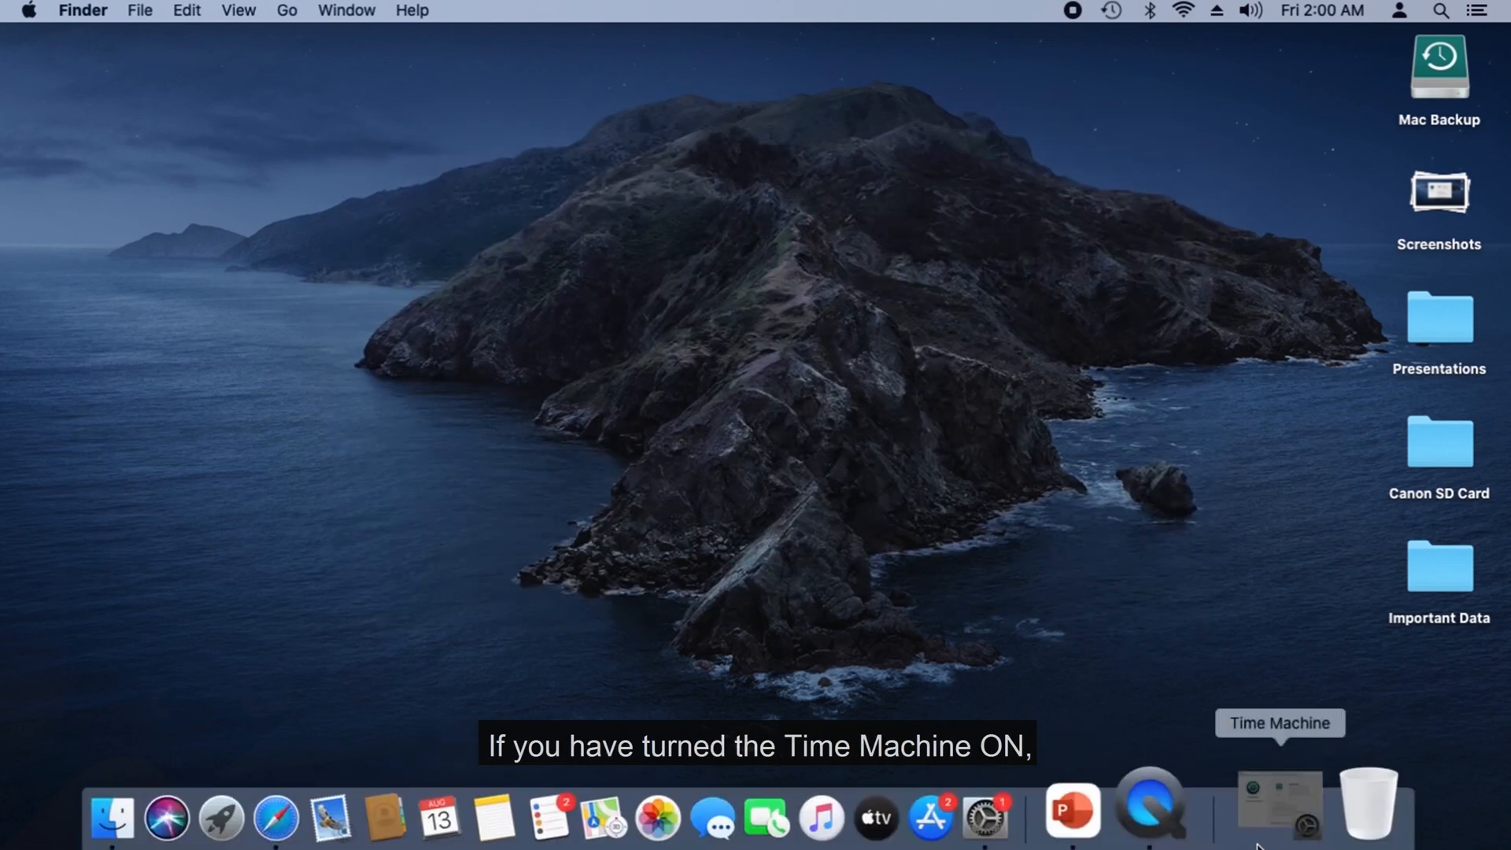
Step: Open the Presentations folder on the desktop with its three pptx files
{"action": "left_click", "coordinate": [1279, 806]}
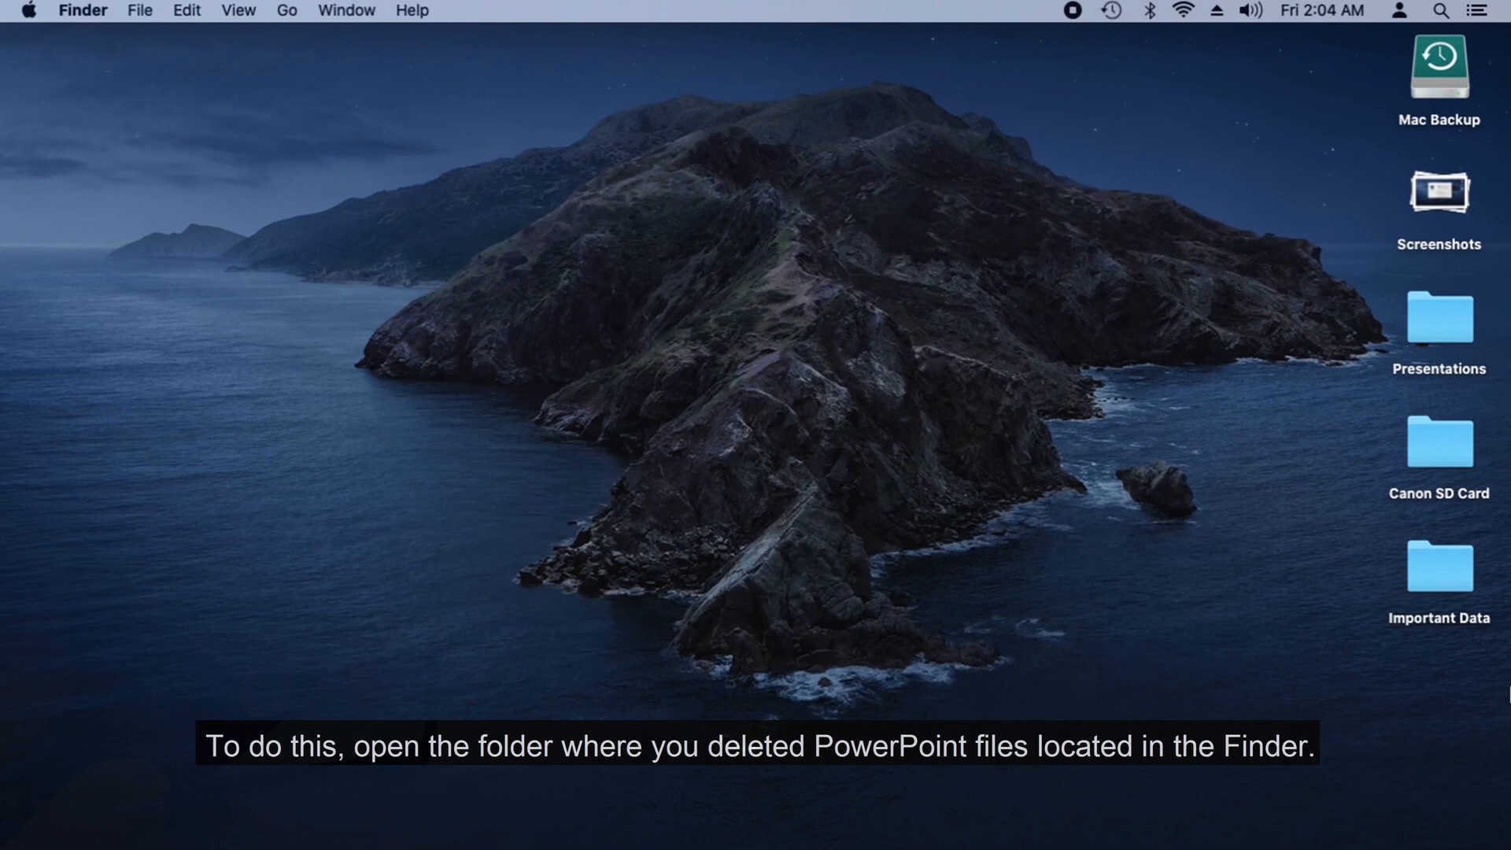
{"action": "left_click", "coordinate": [1440, 320]}
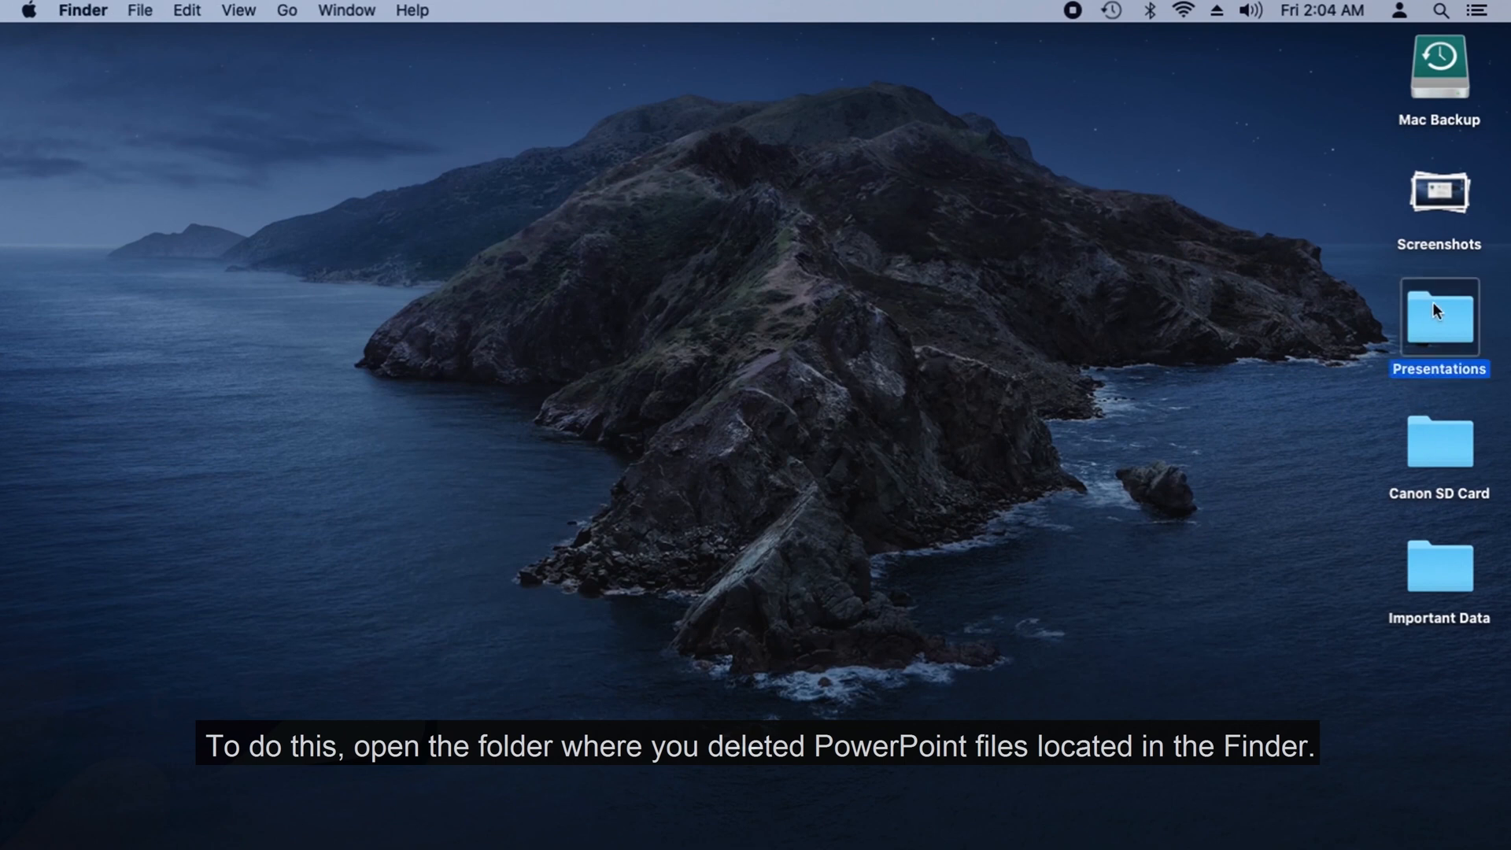
{"action": "double_click", "coordinate": [1438, 319]}
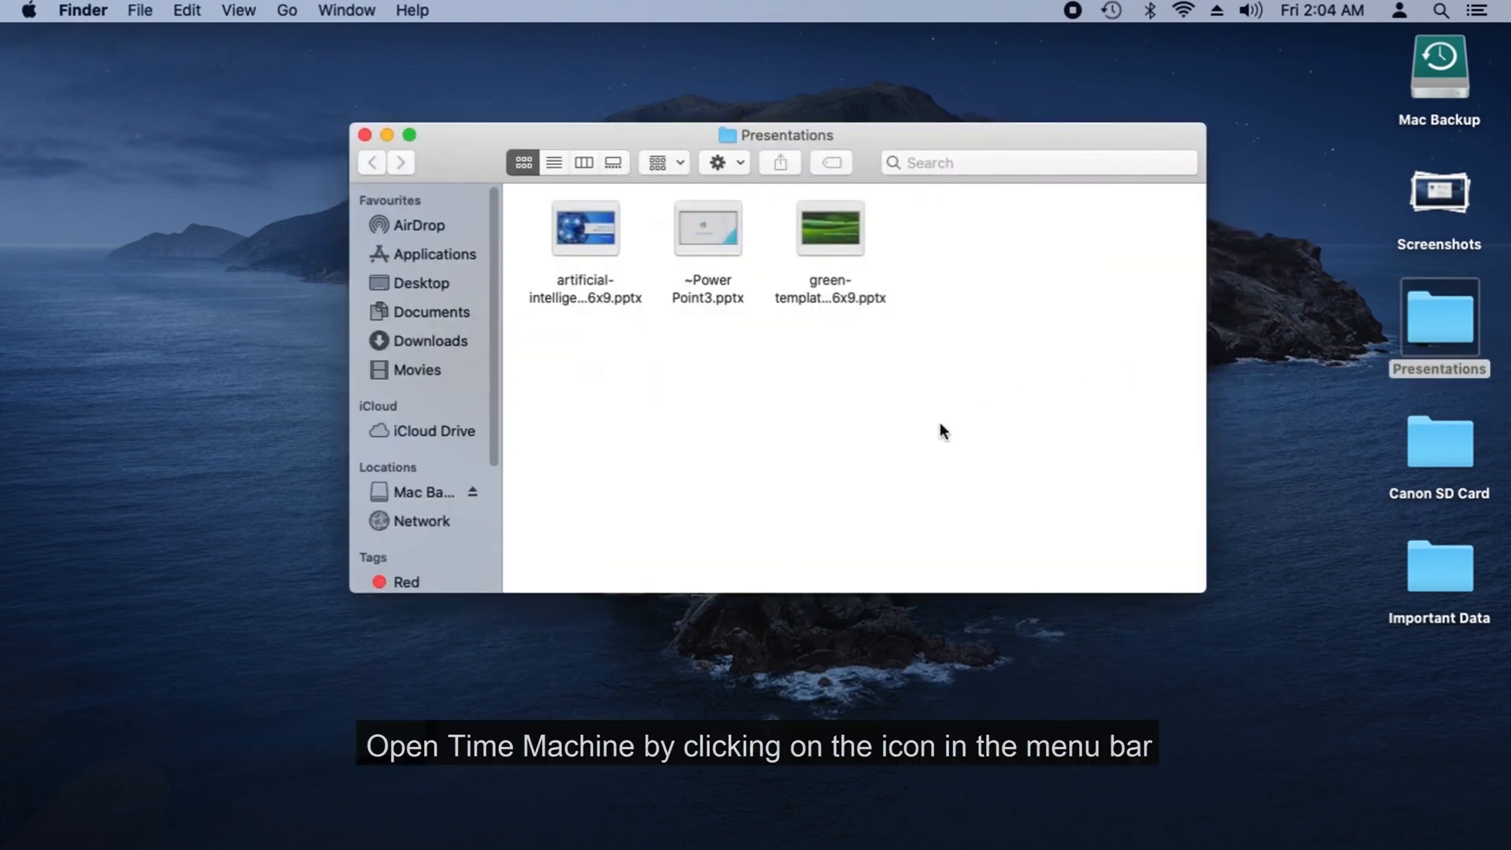
Step: Enter Time Machine from the menu bar icon to browse the folder's backups
{"action": "left_click", "coordinate": [1110, 11]}
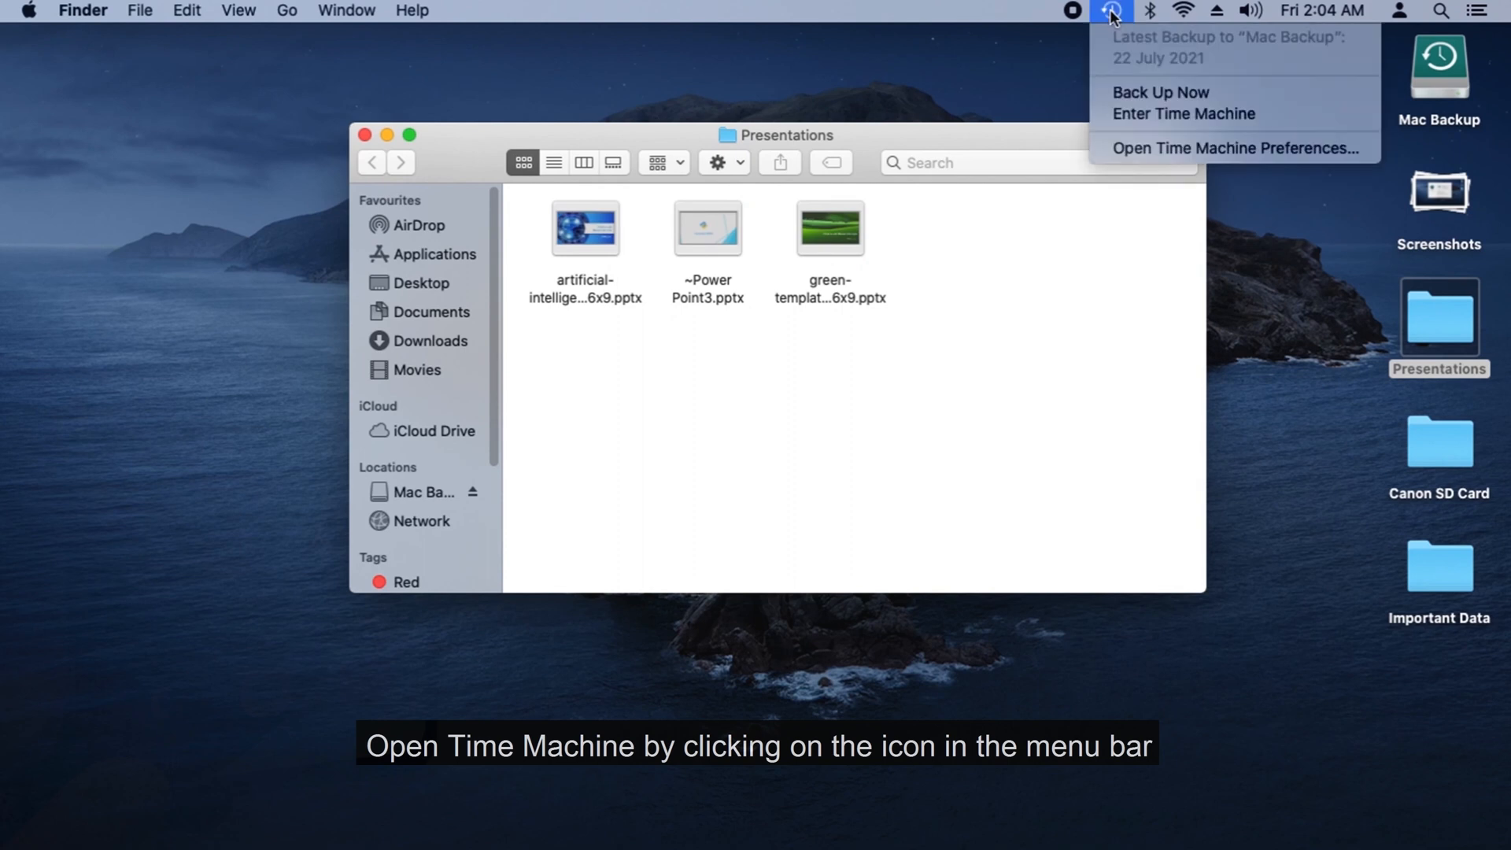
{"action": "left_click", "coordinate": [1182, 113]}
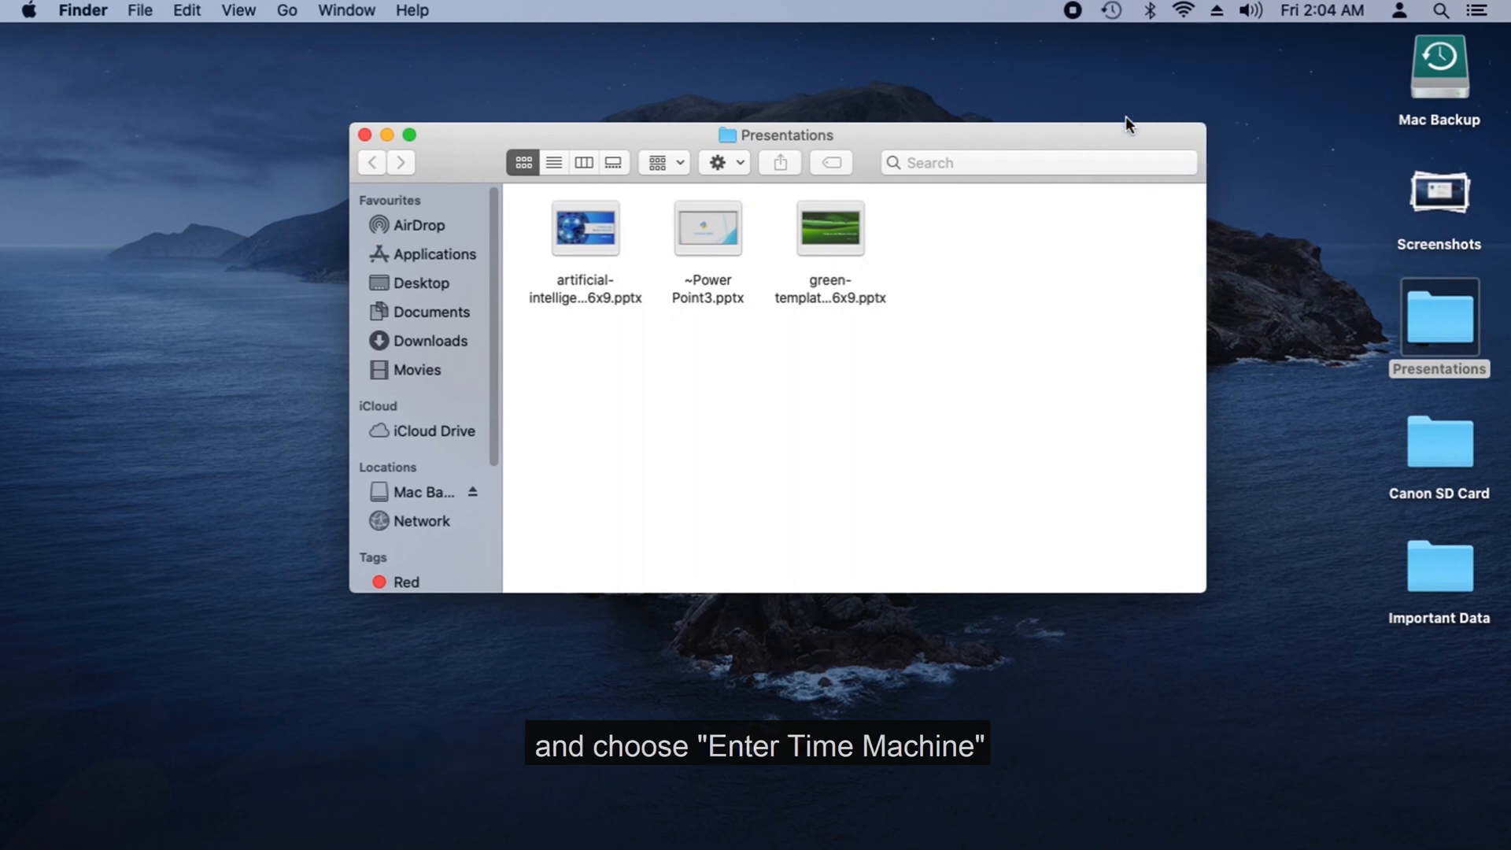
{"action": "left_click", "coordinate": [1110, 11]}
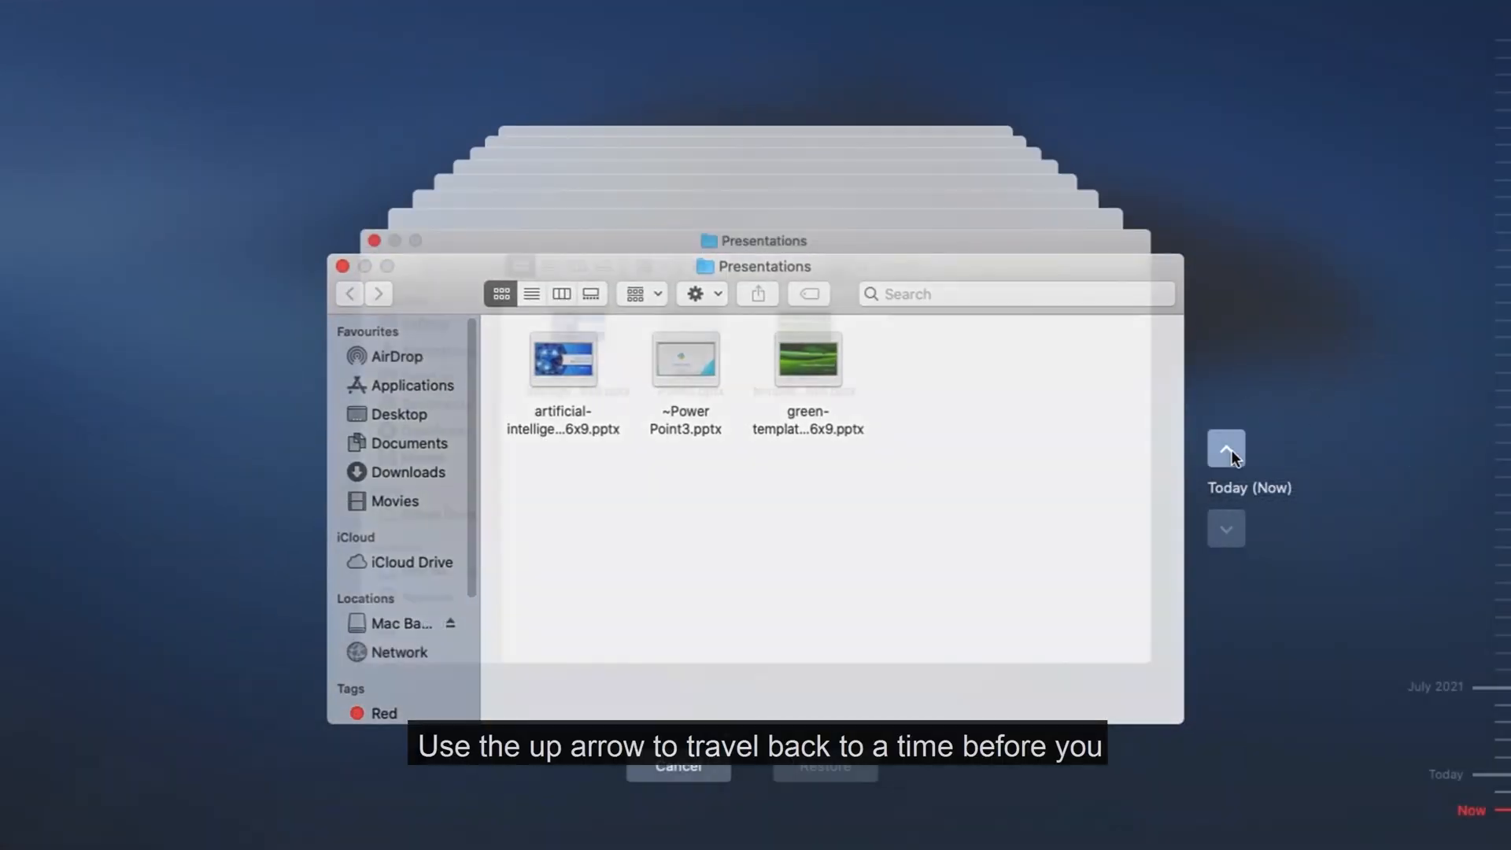
Step: Step back from Today (Now) to an earlier backup snapshot of the Presentations folder
{"action": "left_click", "coordinate": [1226, 447]}
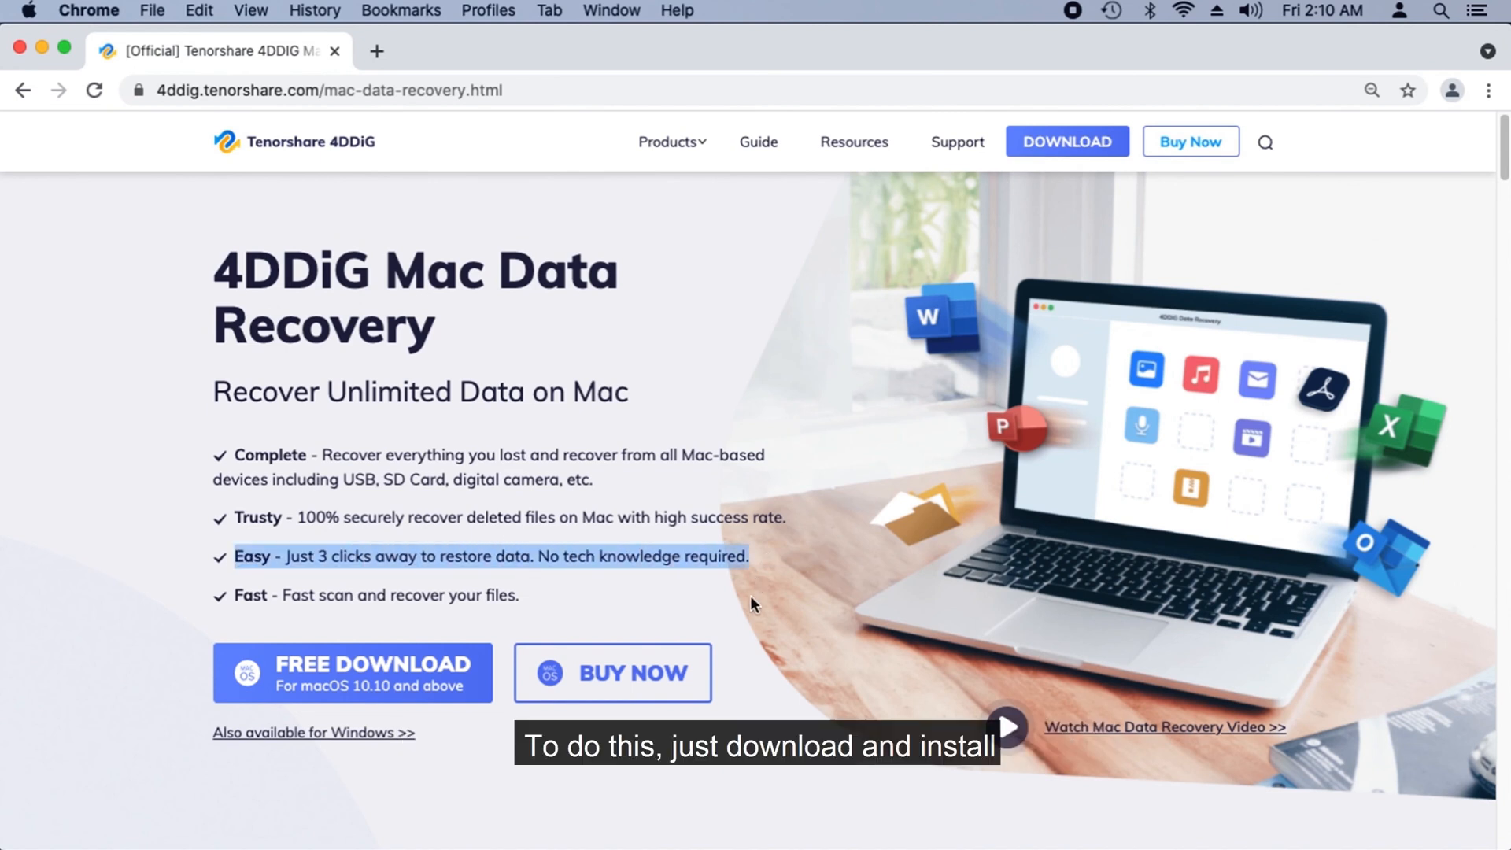
Step: Scroll through the 4DDiG Mac Data Recovery download page
{"action": "scroll", "scroll_direction": "down", "scroll_amount": 3}
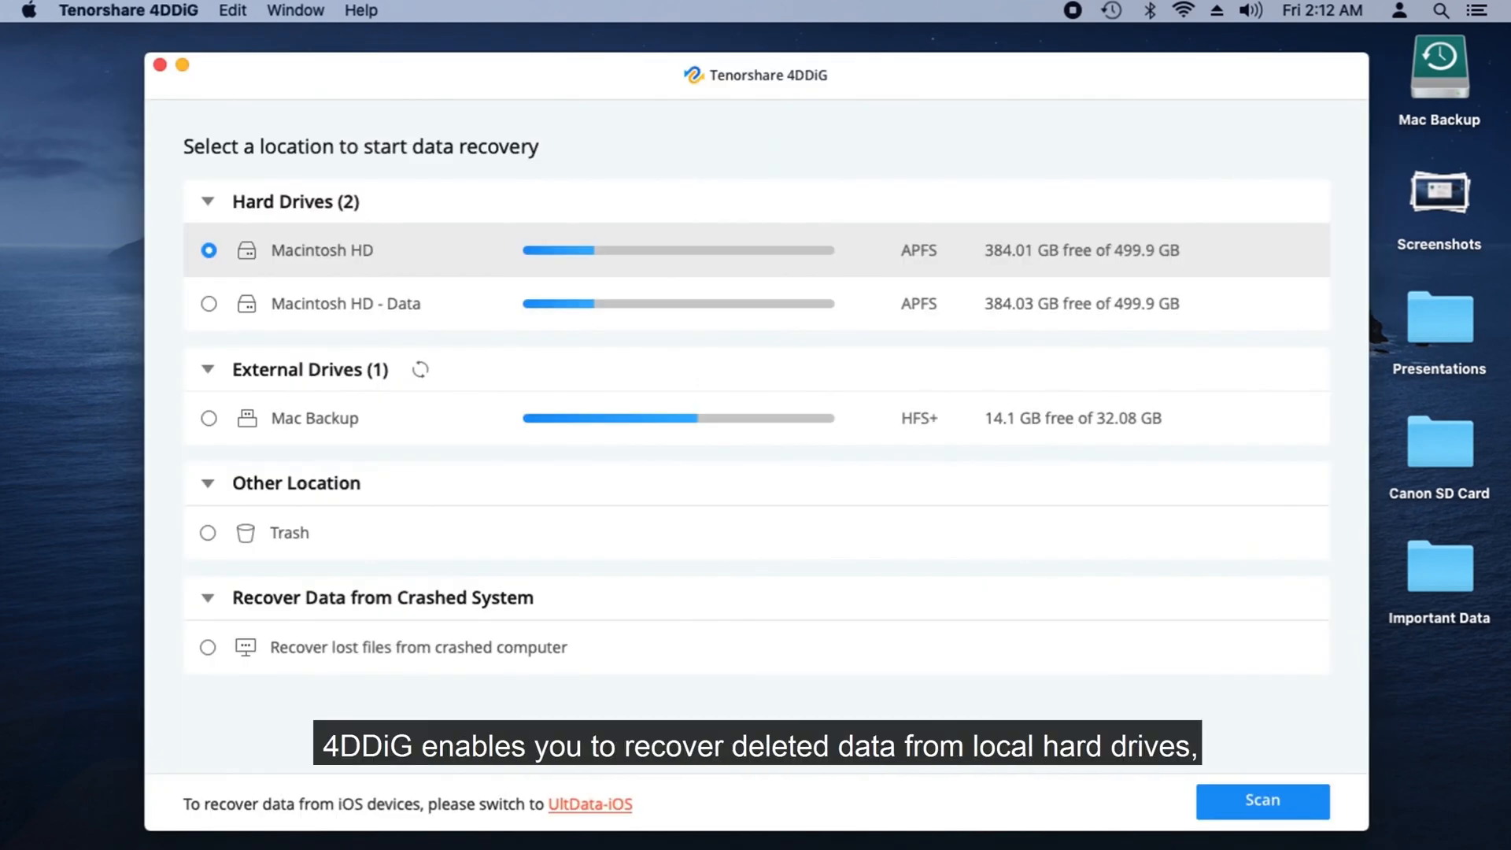
{"action": "mouse_move", "coordinate": [422, 315]}
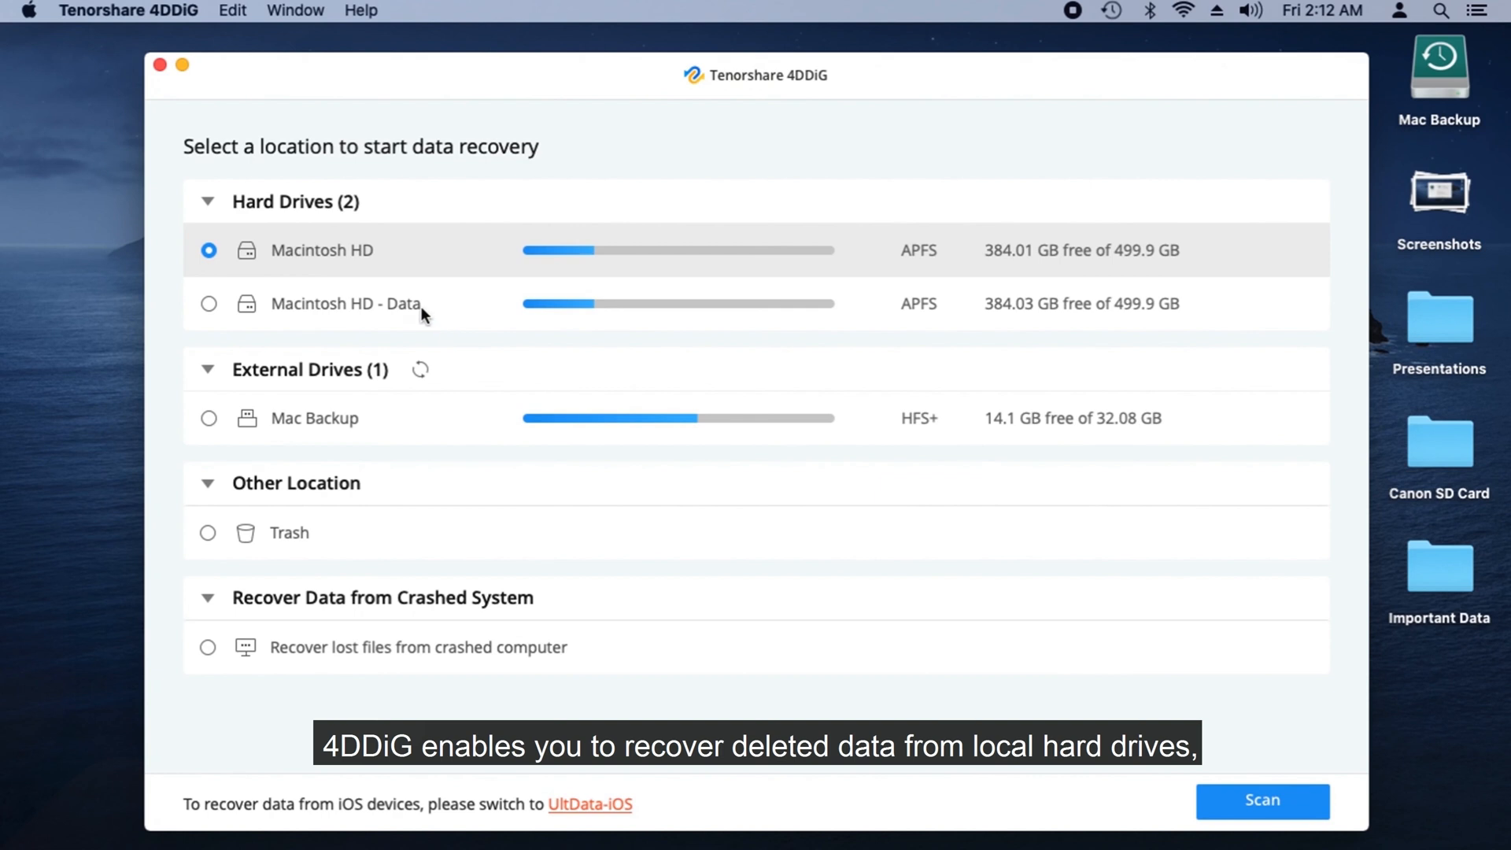
Step: Cycle through the location options, settle on Macintosh HD - Data, and start the scan
{"action": "left_click", "coordinate": [208, 417]}
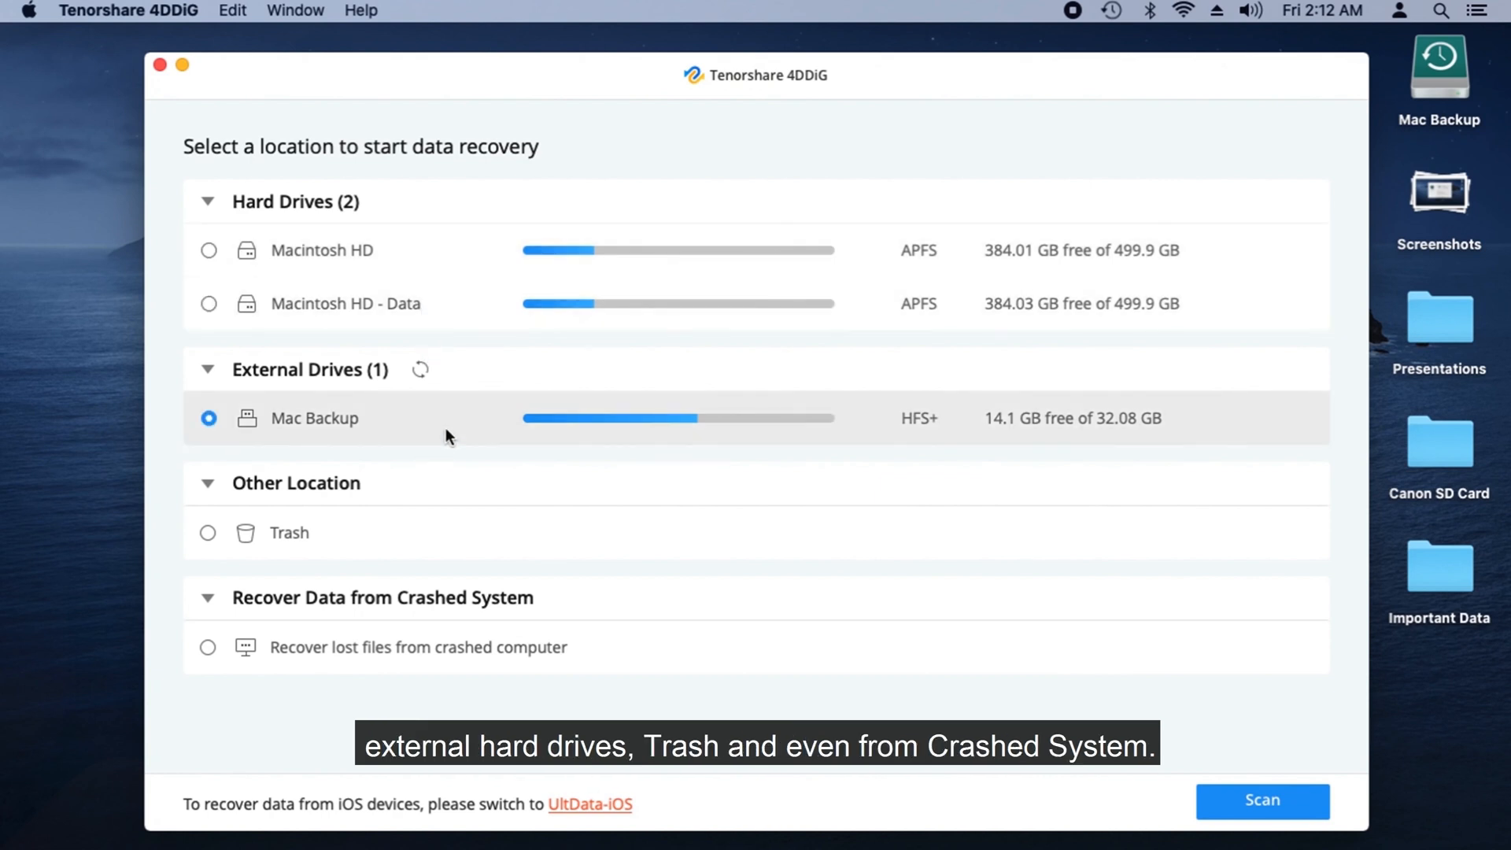
{"action": "left_click", "coordinate": [208, 534]}
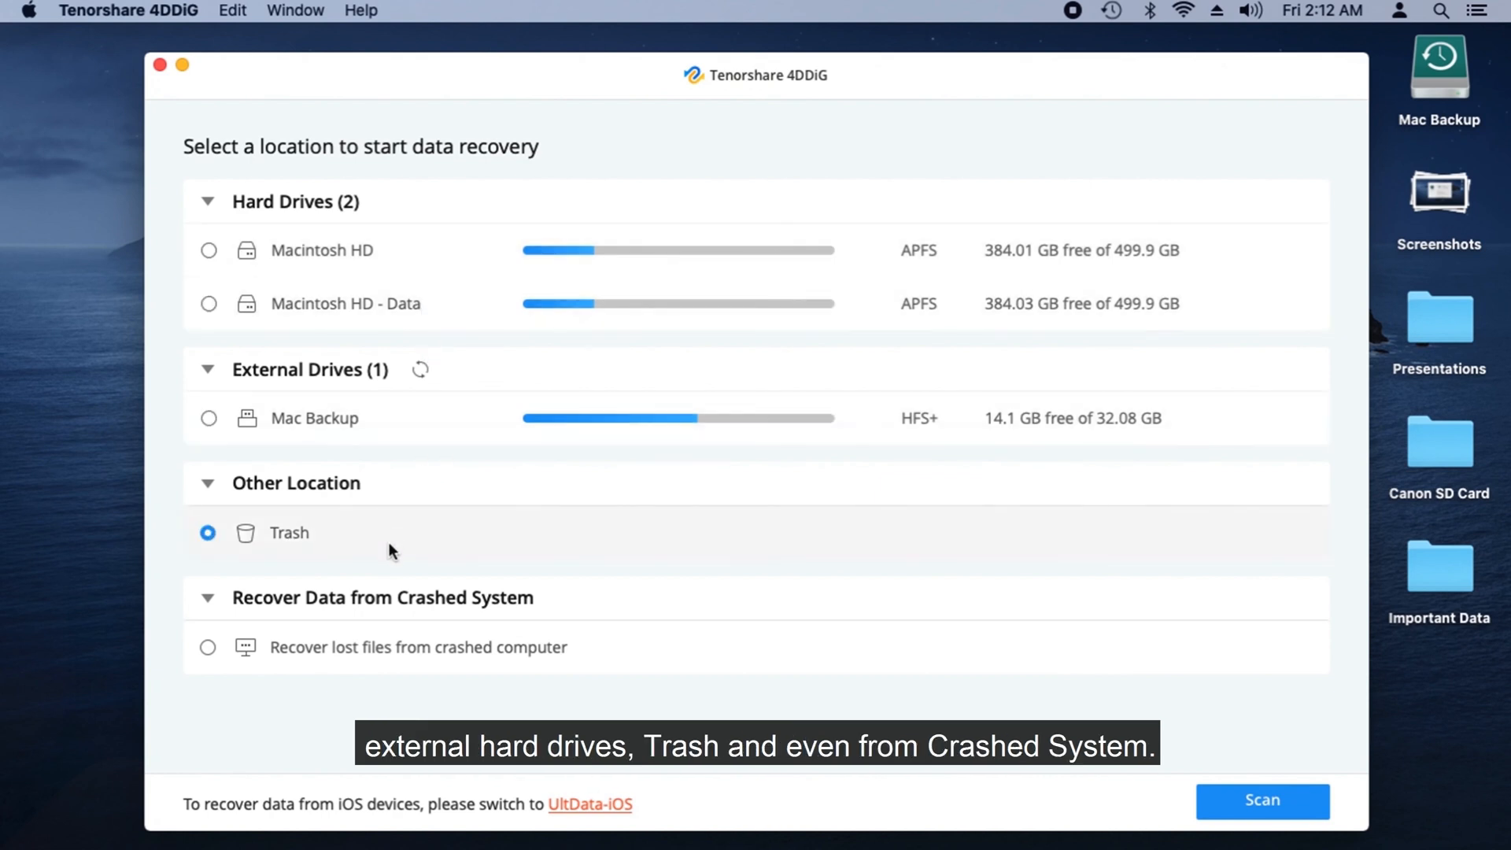
{"action": "left_click", "coordinate": [208, 647]}
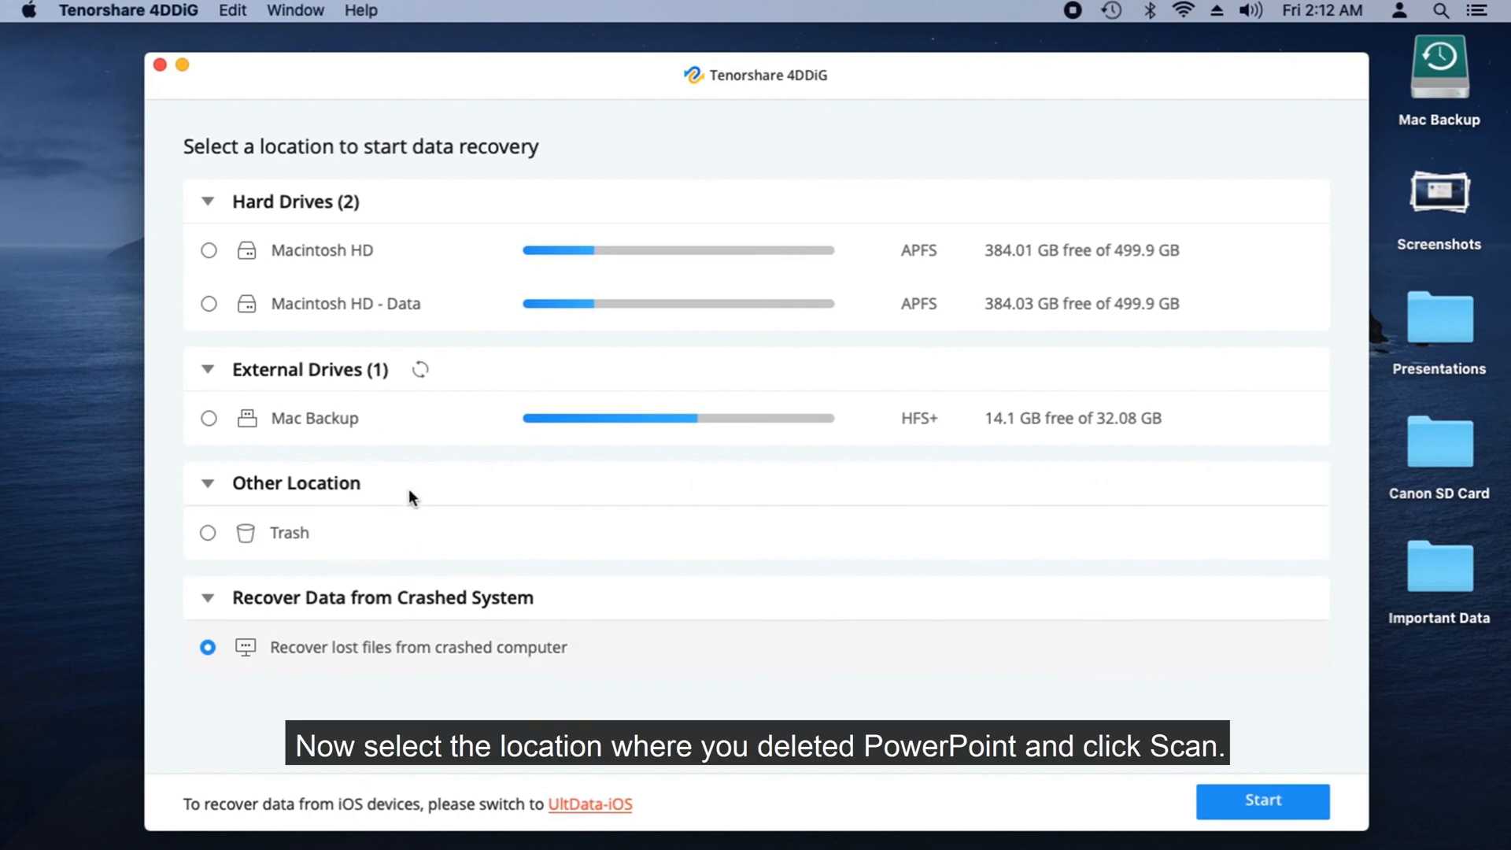
{"action": "left_click", "coordinate": [208, 304]}
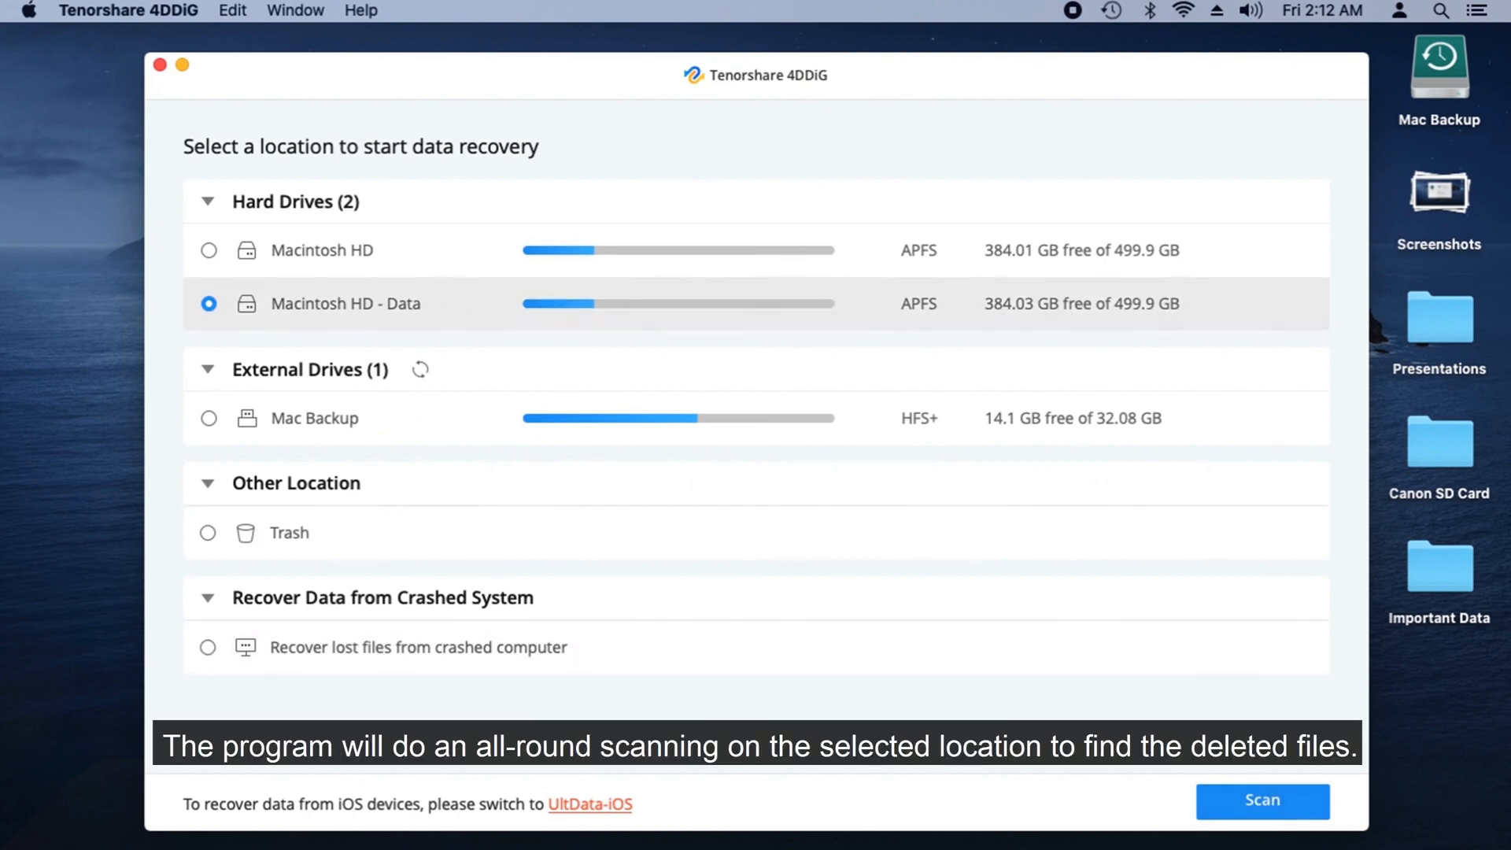
{"action": "left_click", "coordinate": [1262, 801]}
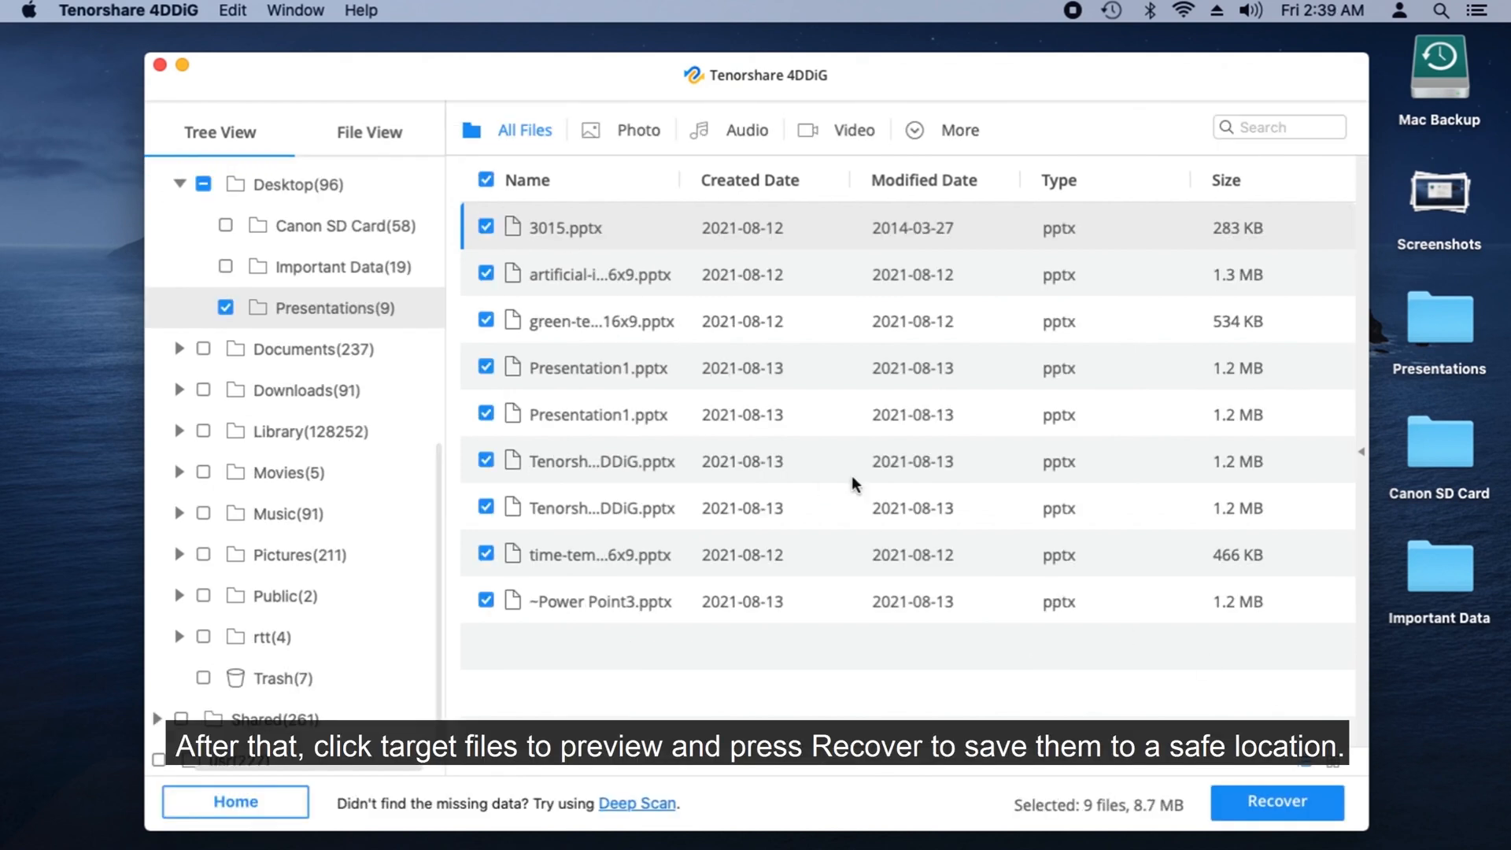
Step: Recover the nine checked pptx files, view them in the results dialog, and close 4DDiG
{"action": "left_click", "coordinate": [1277, 801]}
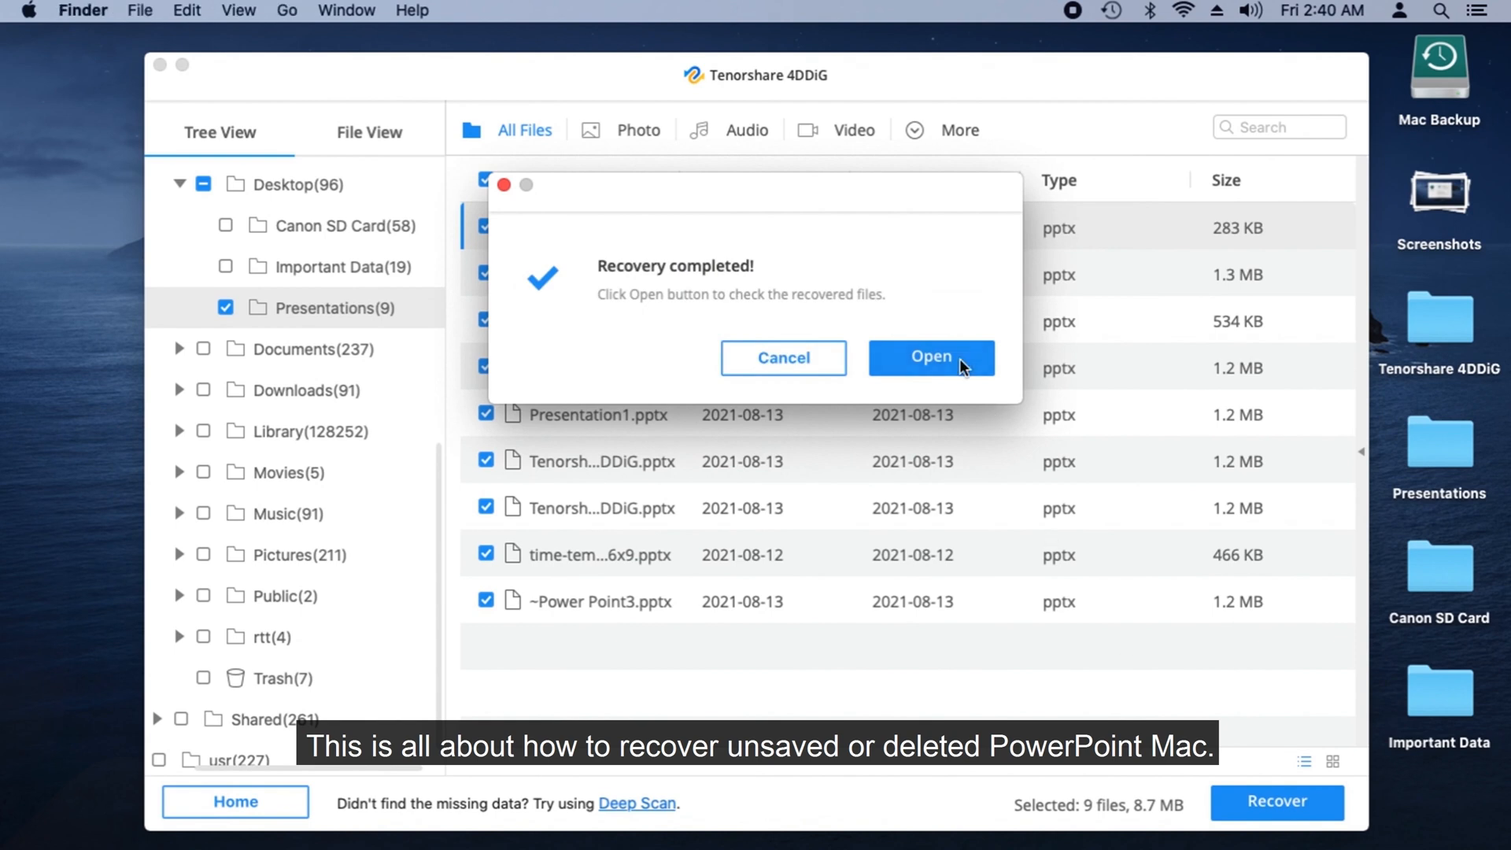
{"action": "left_click", "coordinate": [930, 358]}
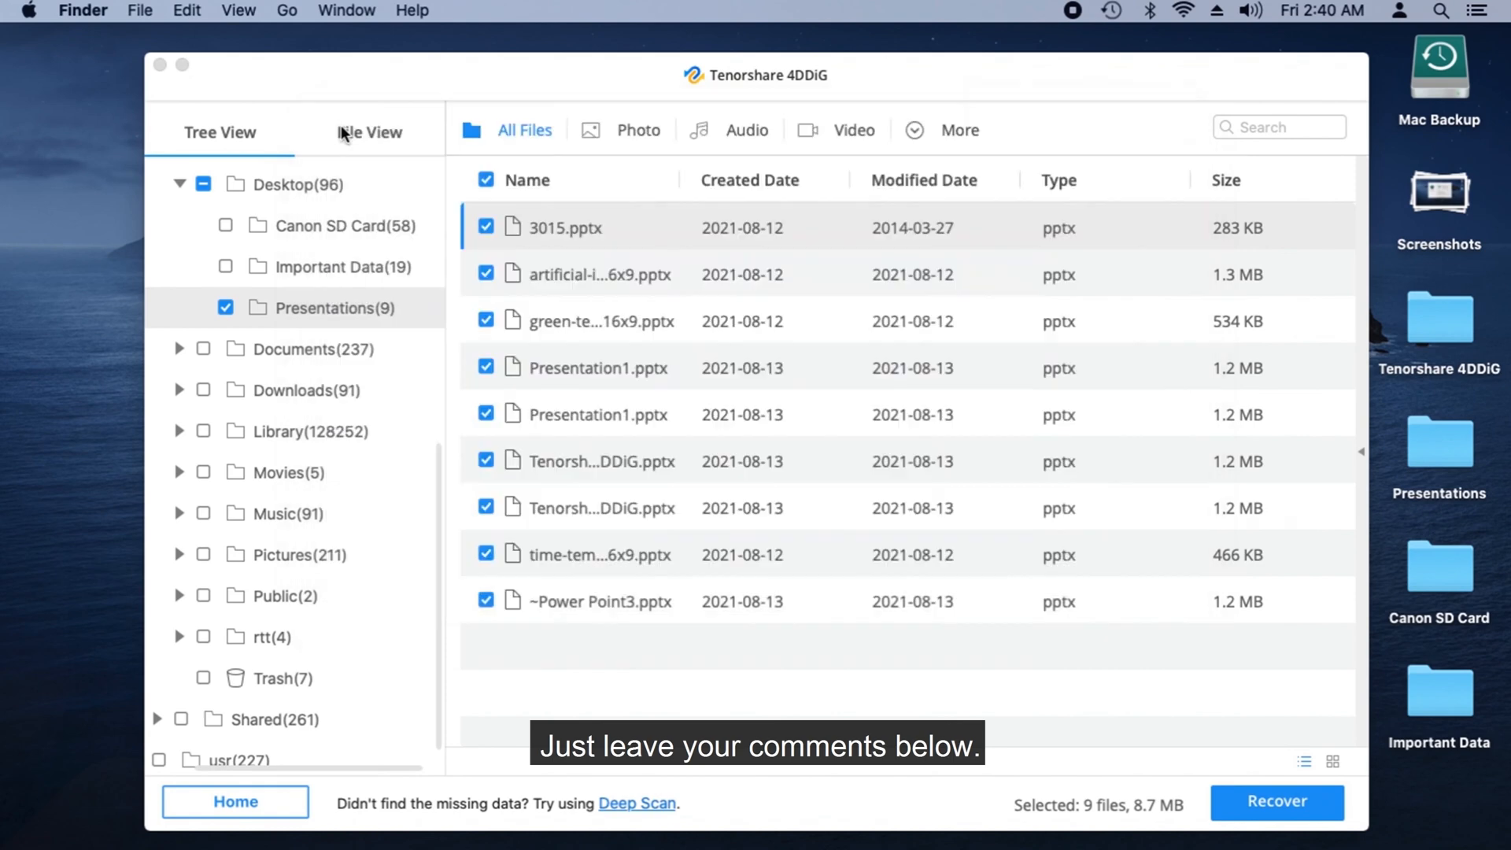
{"action": "left_click", "coordinate": [151, 64]}
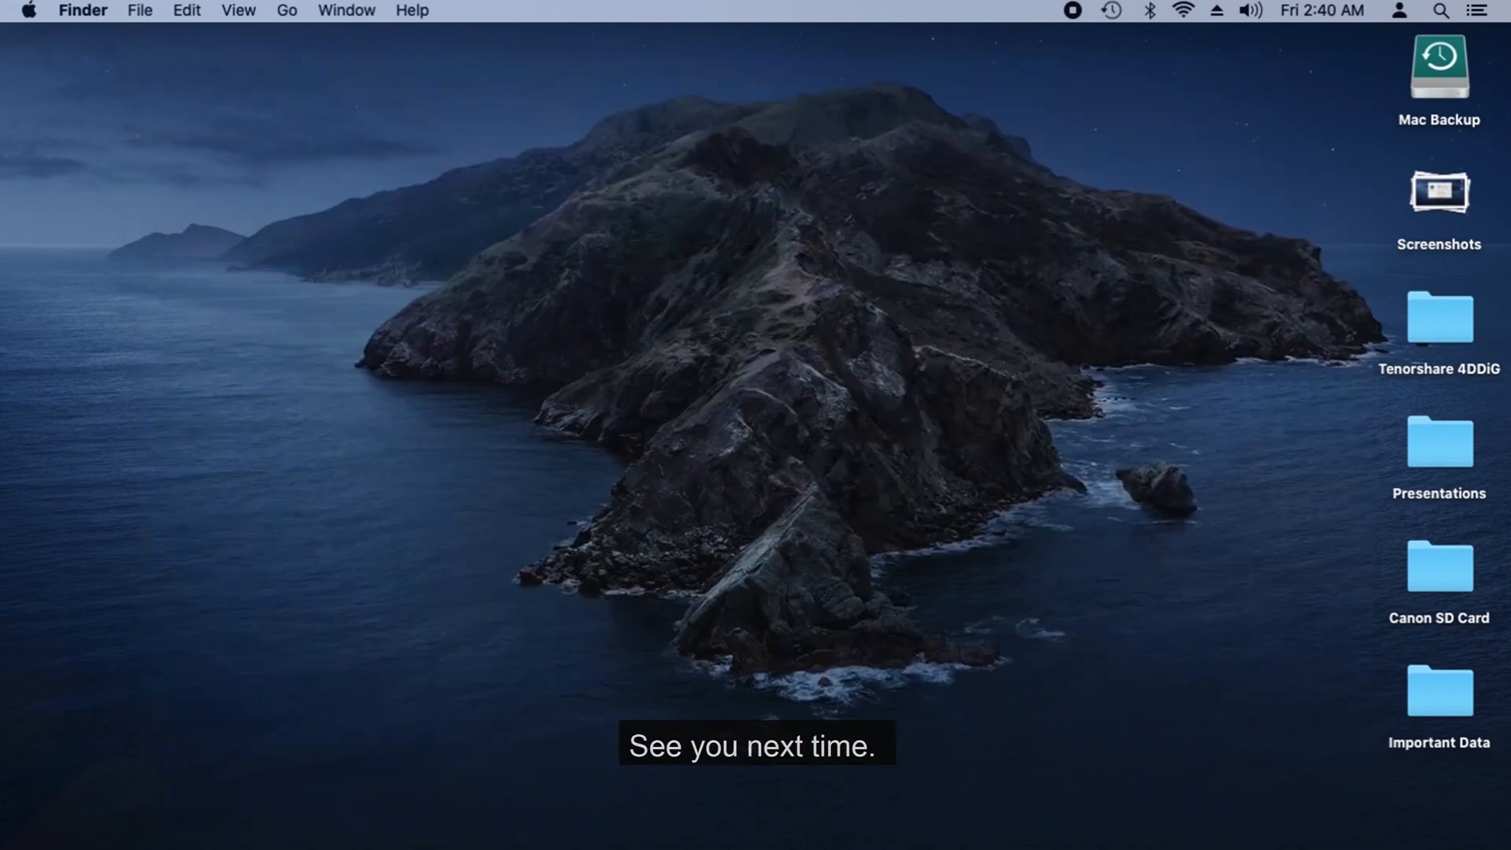